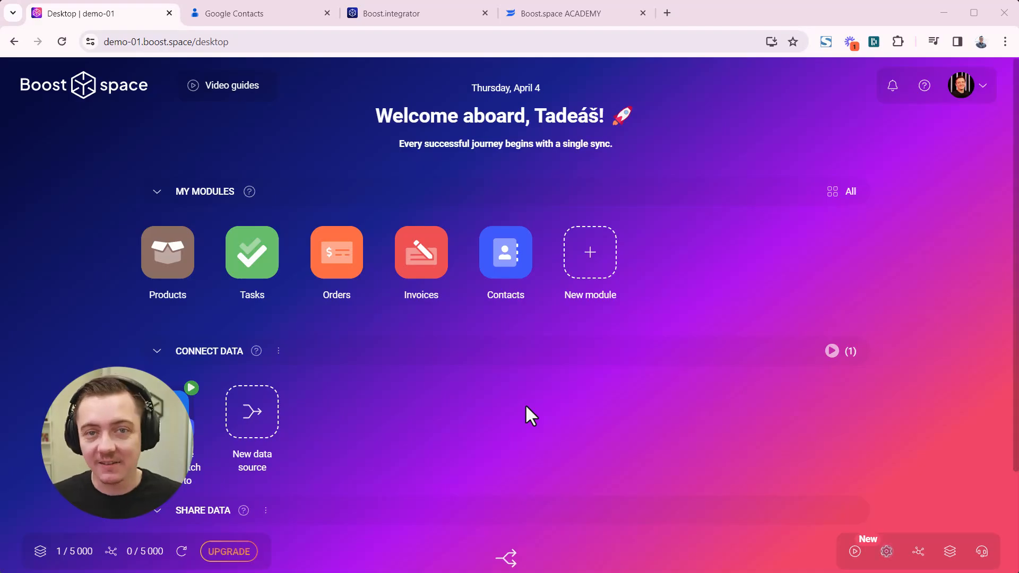
Create a New Data Share with Contacts as the sync module and continue.
scroll(down, 3)
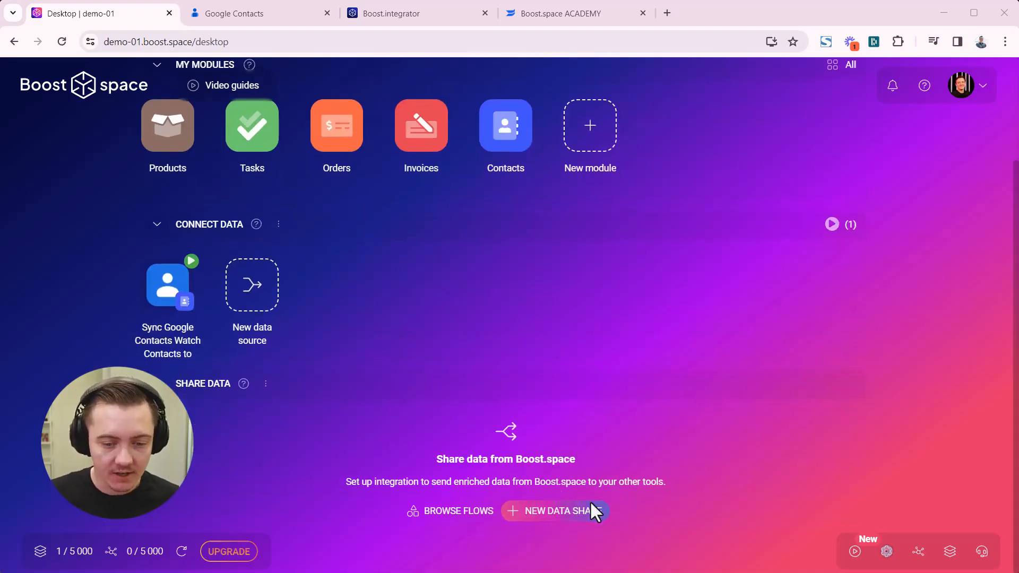
click(563, 511)
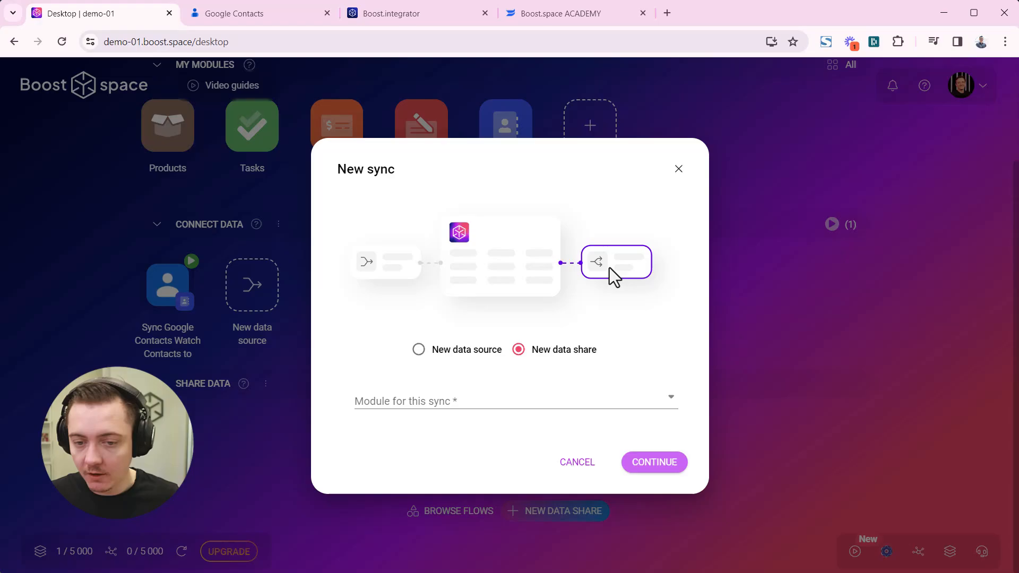
click(516, 401)
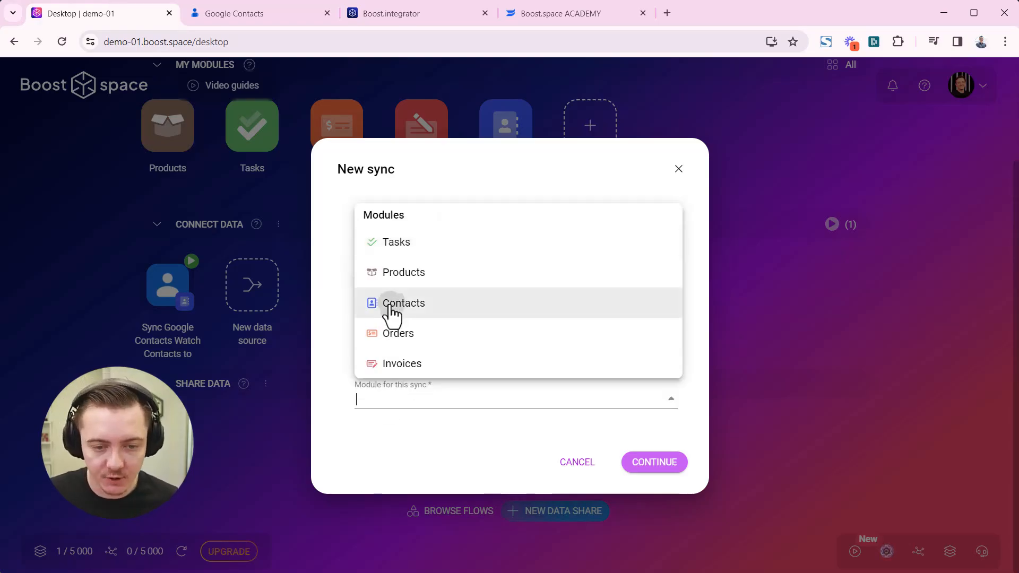
click(403, 303)
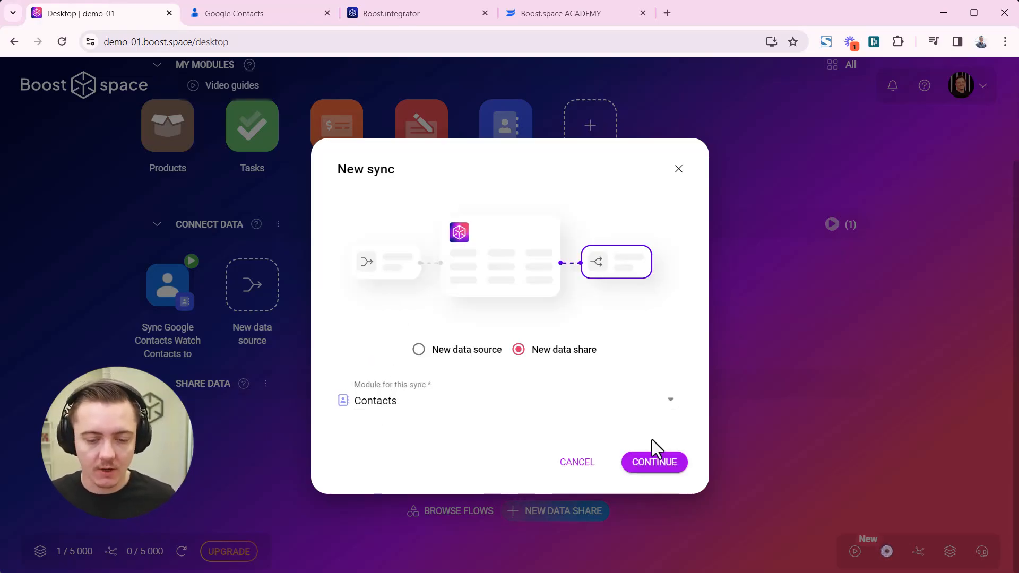
click(653, 462)
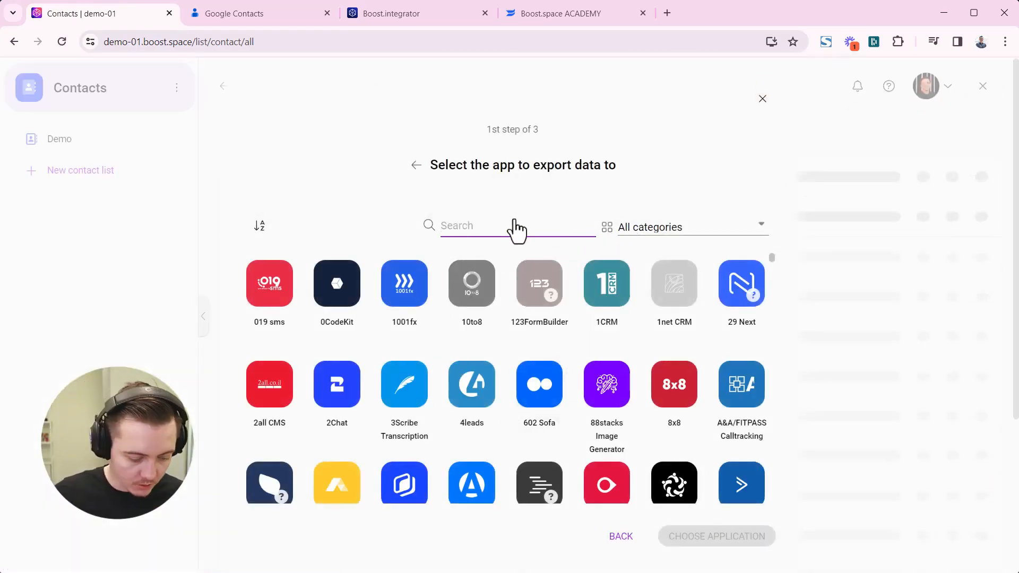
Pick Google Contacts (searched 'google con') as destination and collapse the ready-to-use templates.
text(google con)
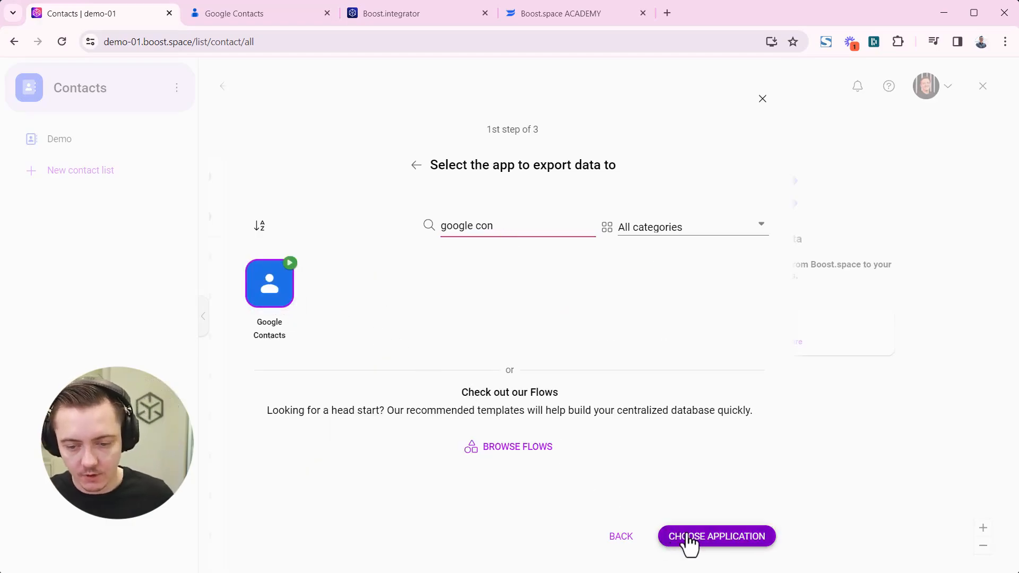
click(717, 536)
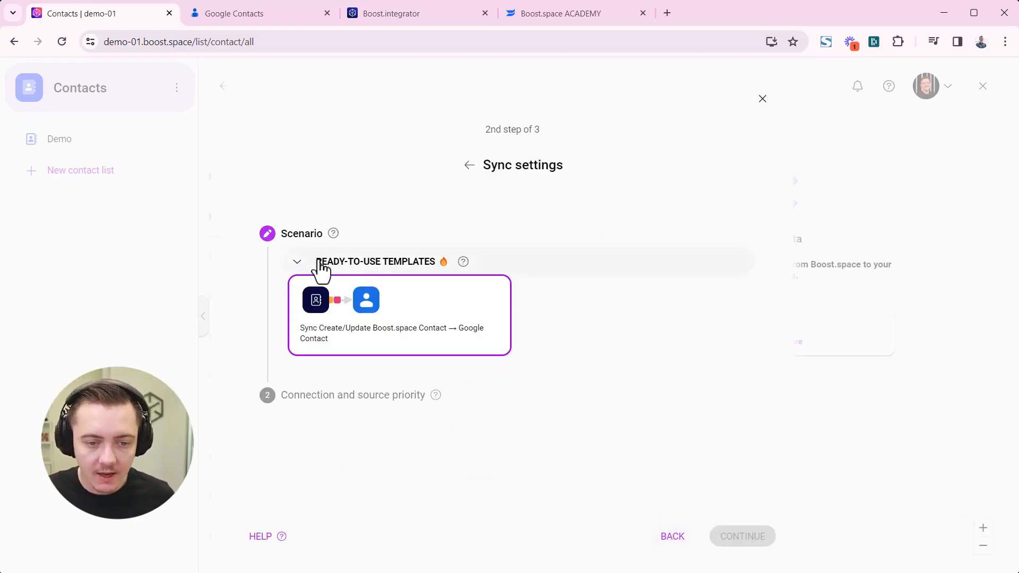
click(399, 314)
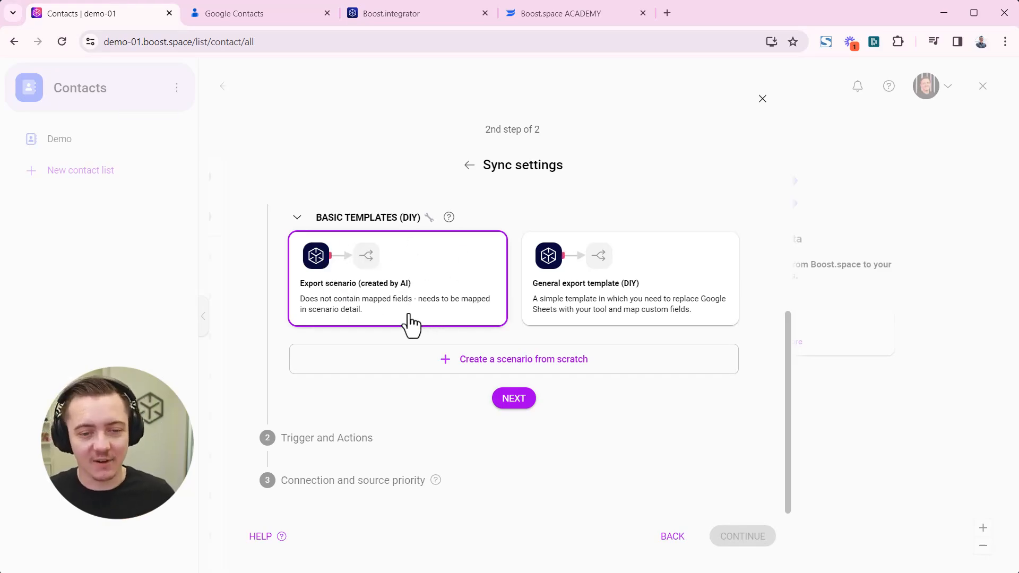
mouse_move(533, 400)
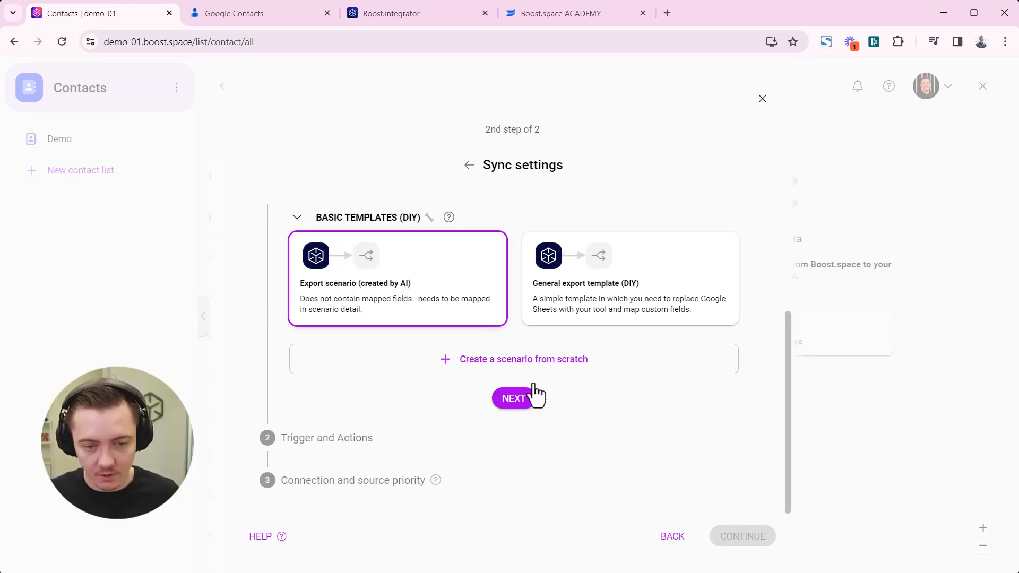
Set the get, create and update actions to Get, Create and Update a Contact.
click(514, 398)
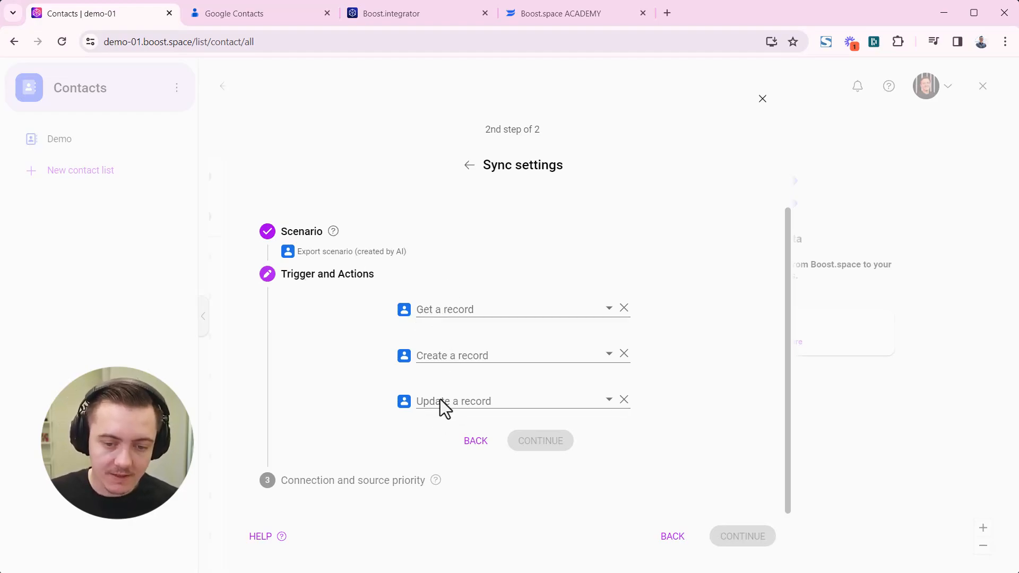
mouse_move(454, 316)
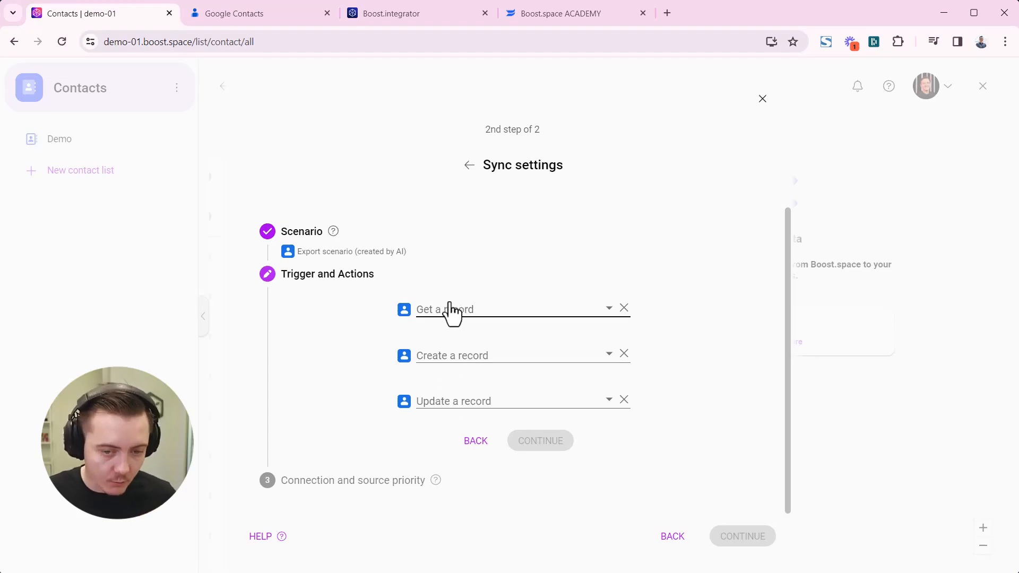
mouse_move(447, 317)
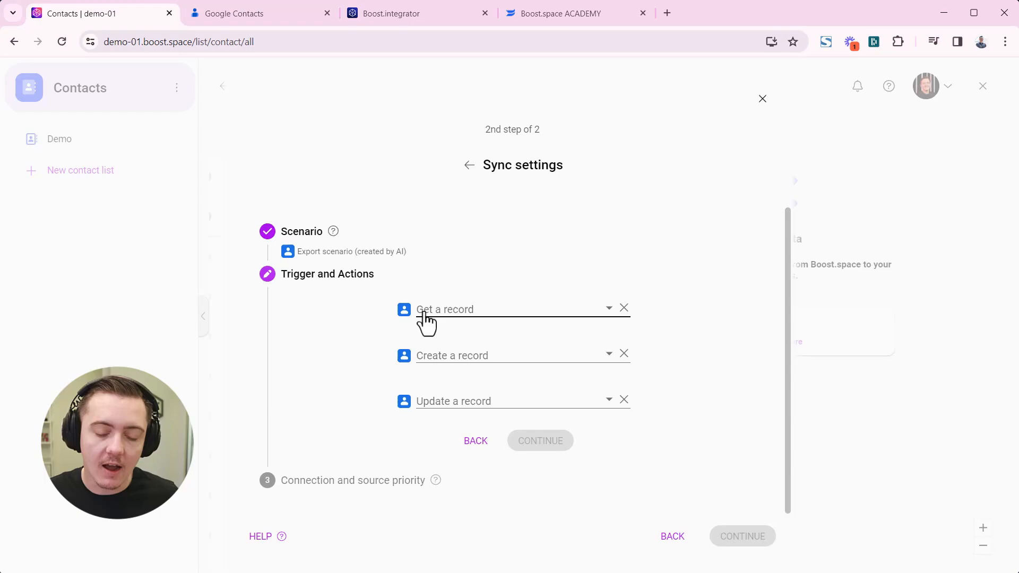
click(508, 310)
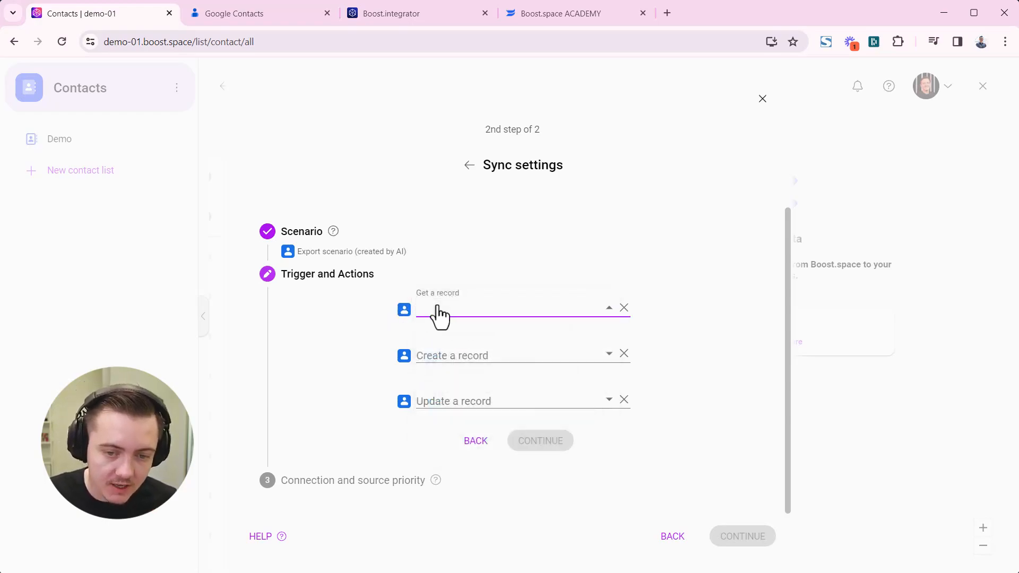
click(513, 314)
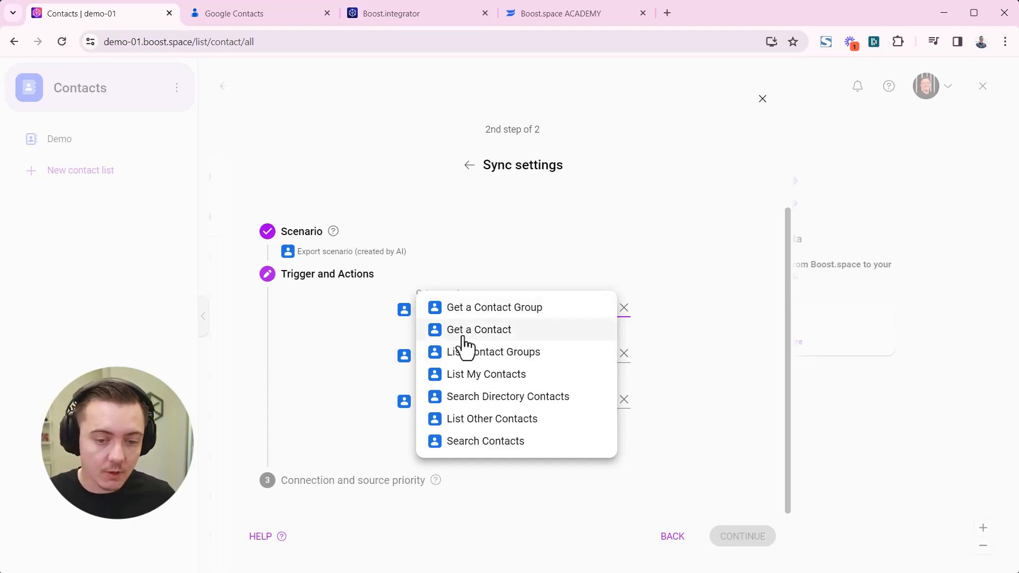
click(478, 330)
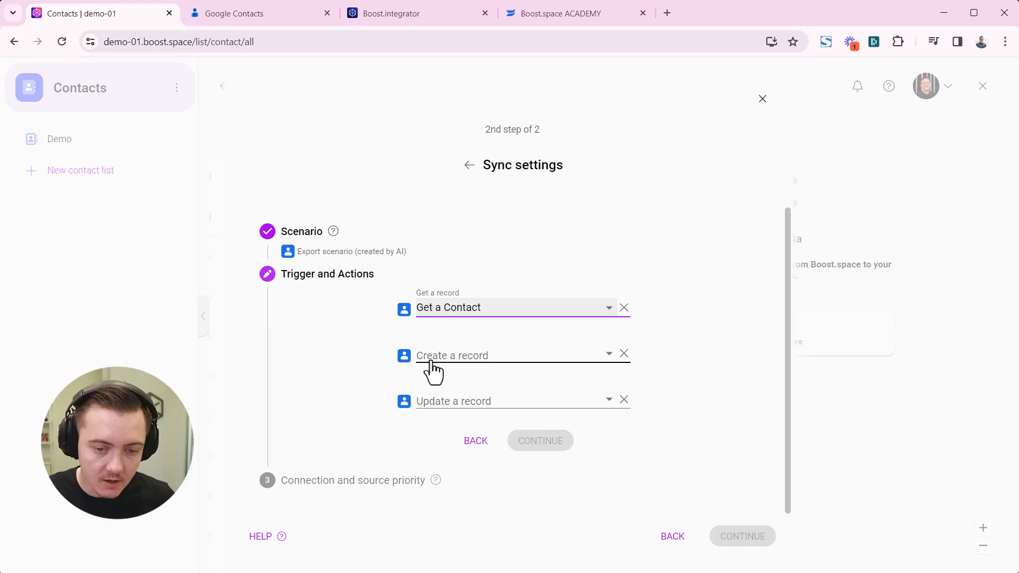
click(508, 356)
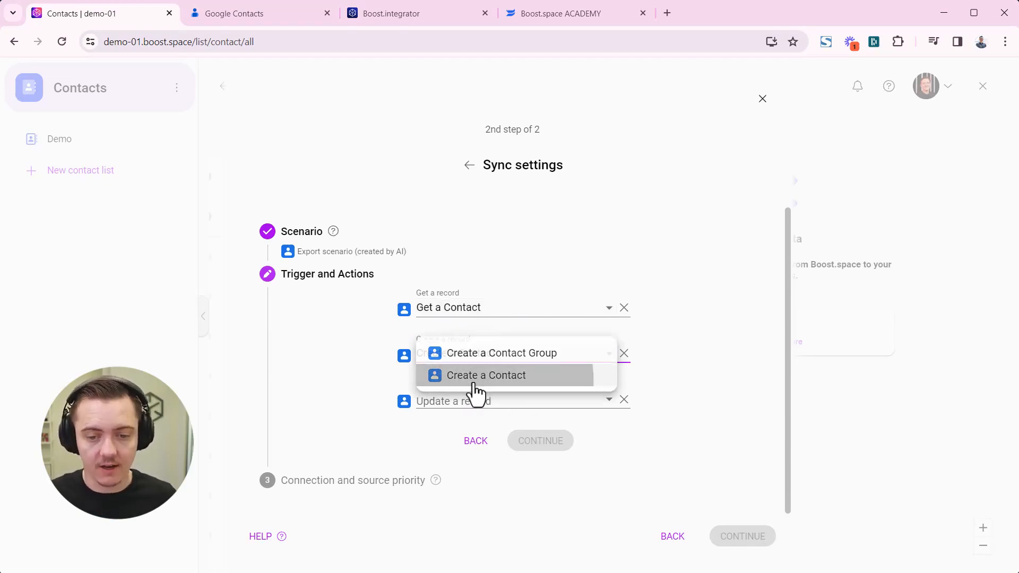
click(485, 375)
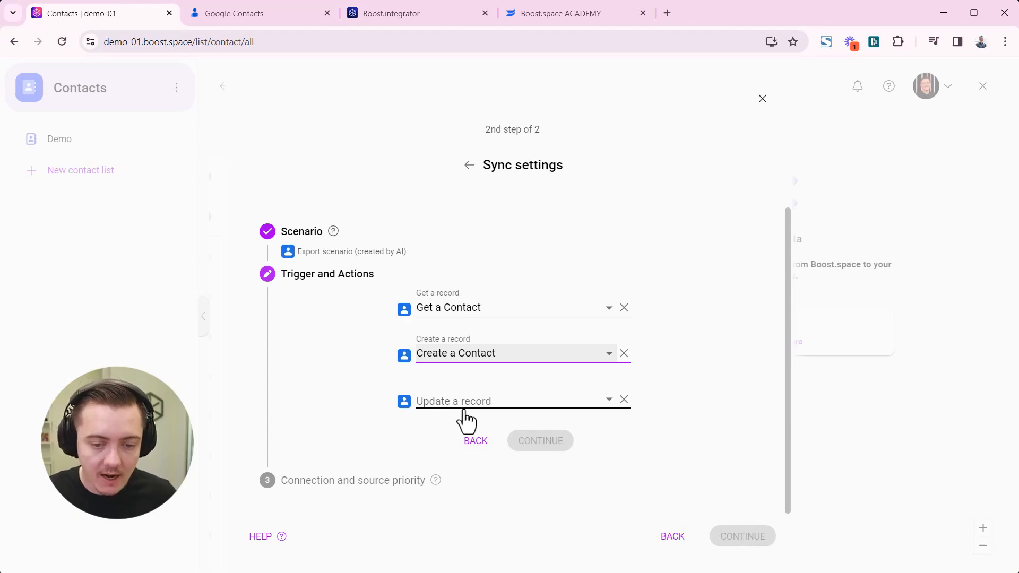
click(519, 401)
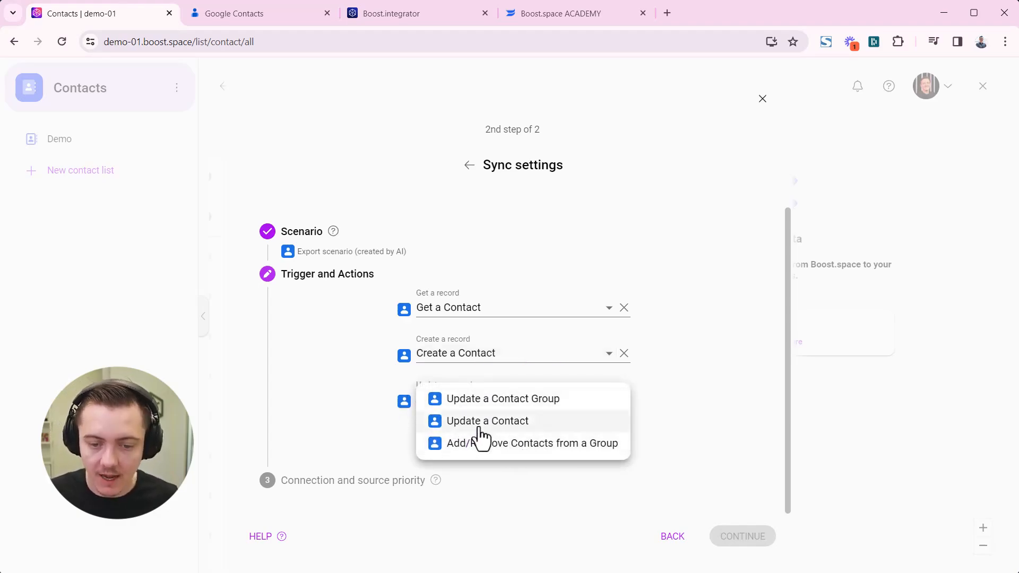
click(487, 420)
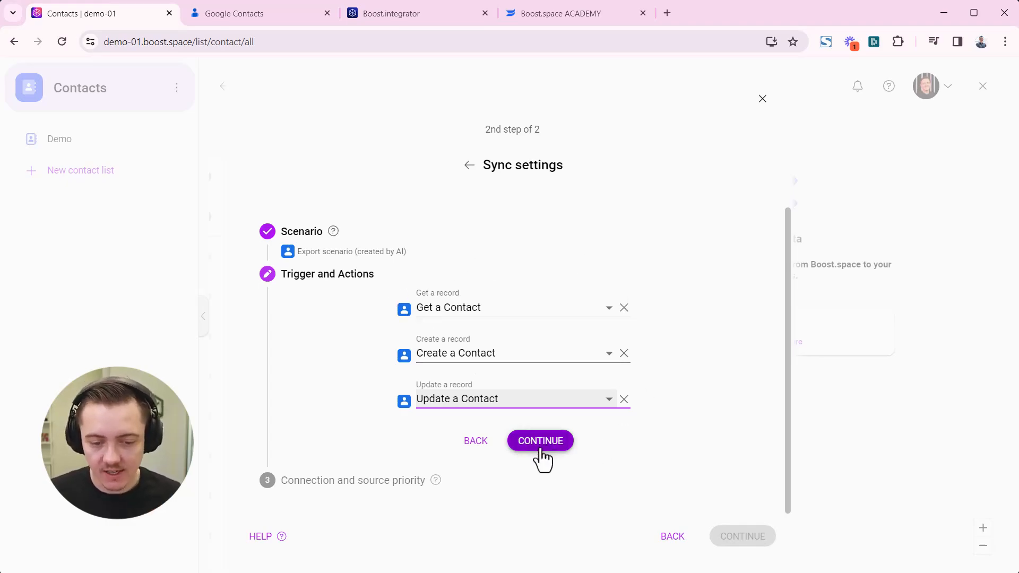
click(540, 440)
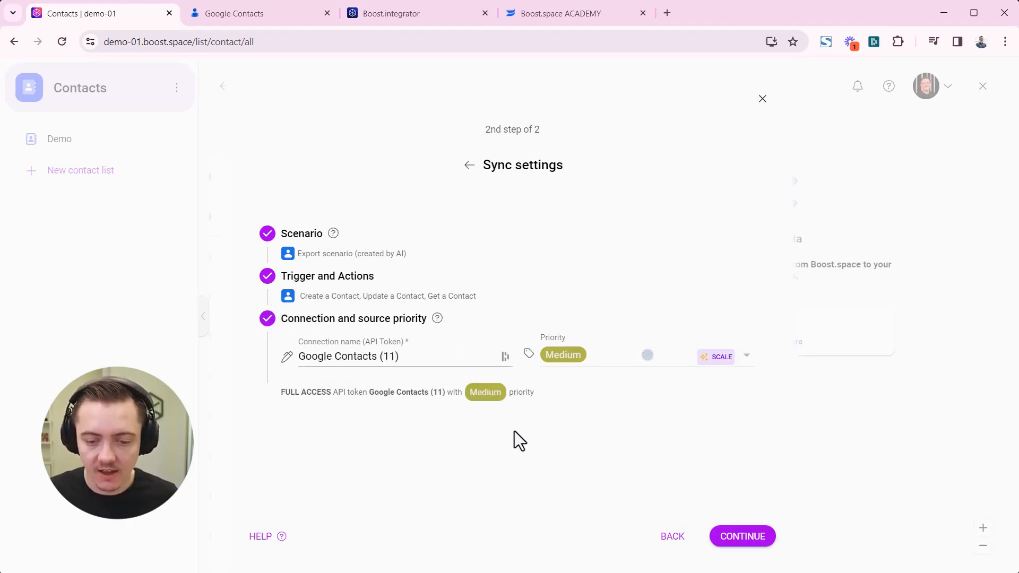
Accept the Google Contacts (11) connection at Medium priority to generate the scenario.
click(742, 536)
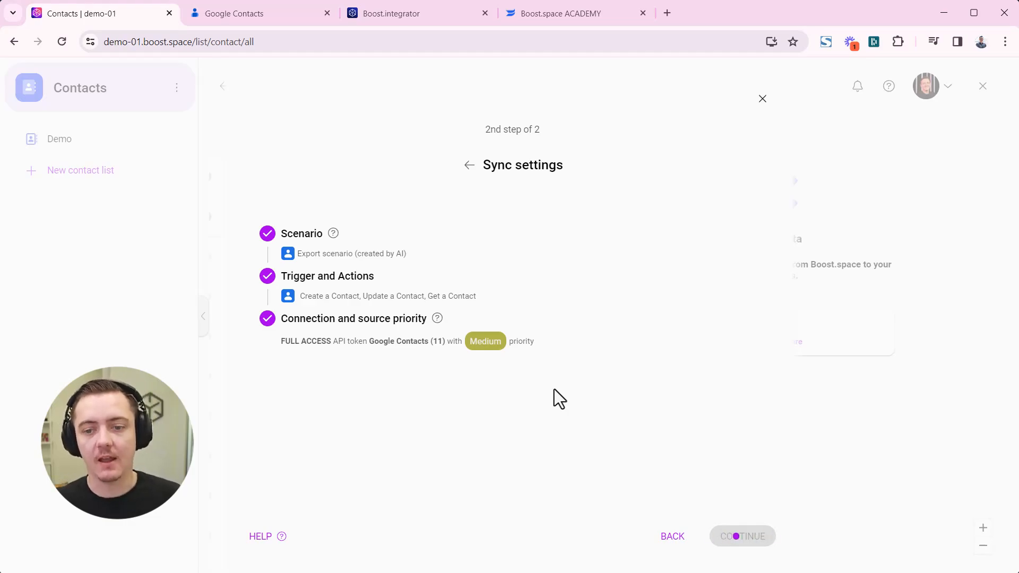
click(743, 535)
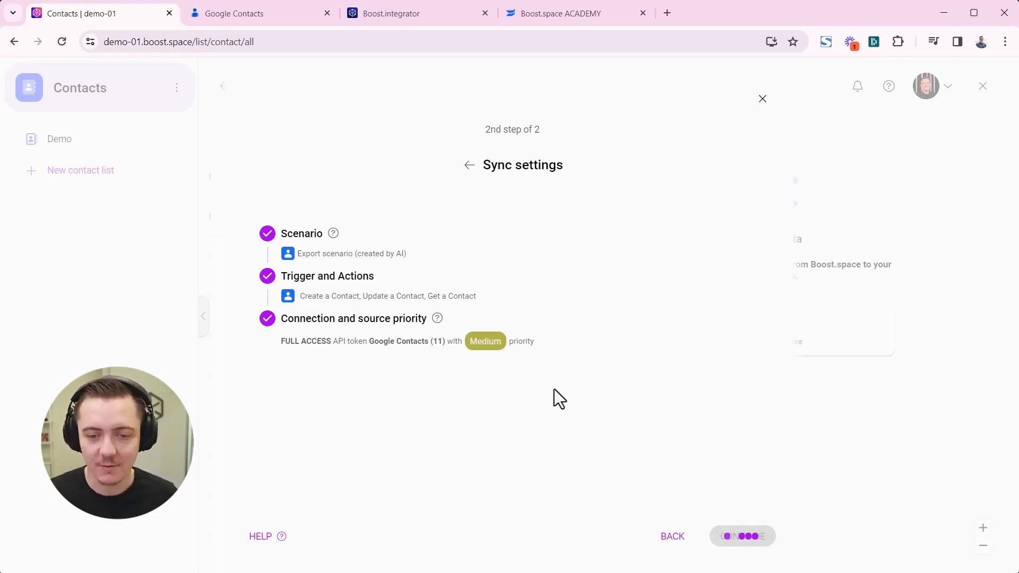
click(742, 536)
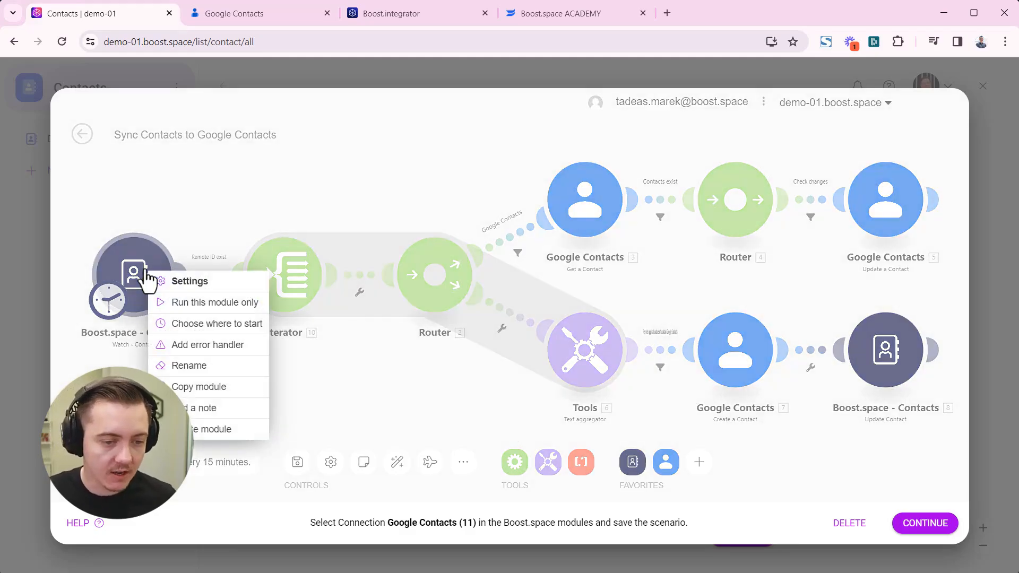
mouse_move(180, 310)
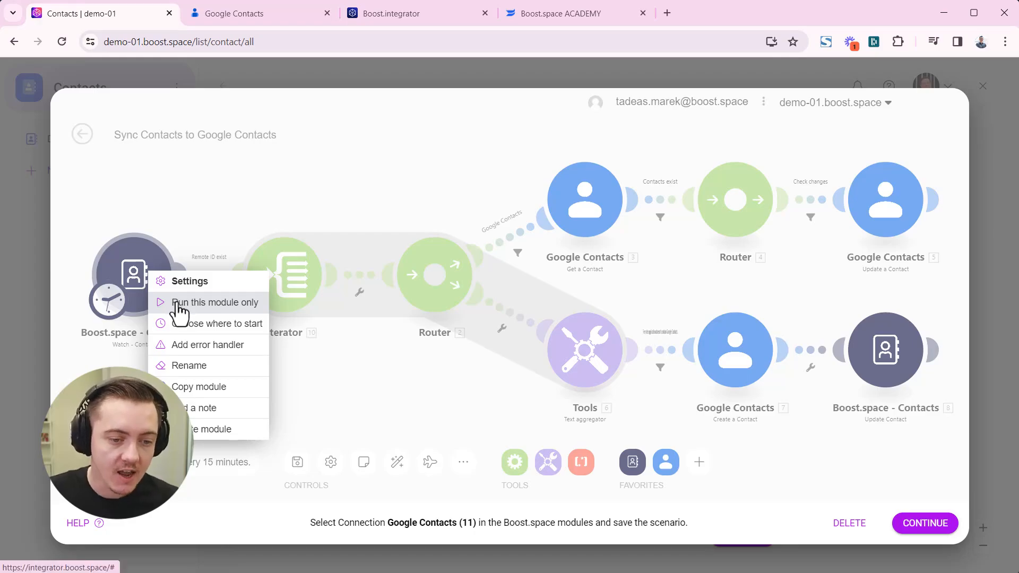
Run the Boost.space Contacts module alone and review its Hazle Nutt output bundle.
click(214, 302)
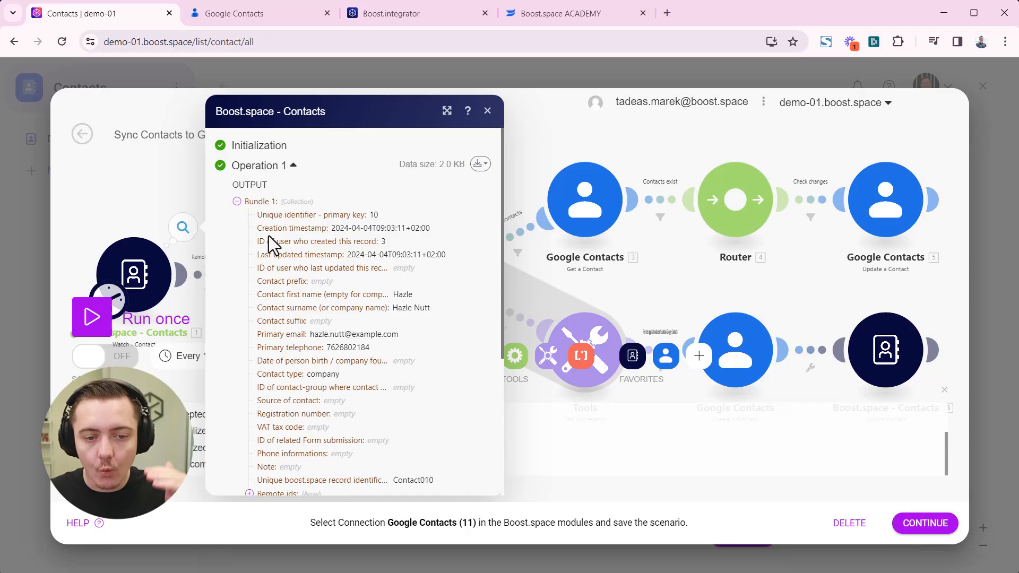
scroll(down, 3)
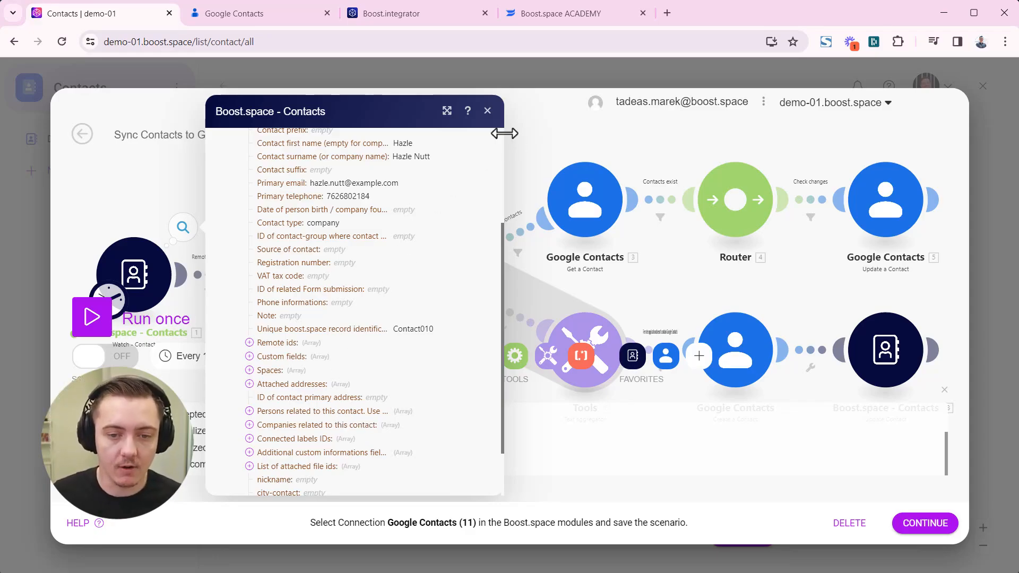
click(487, 111)
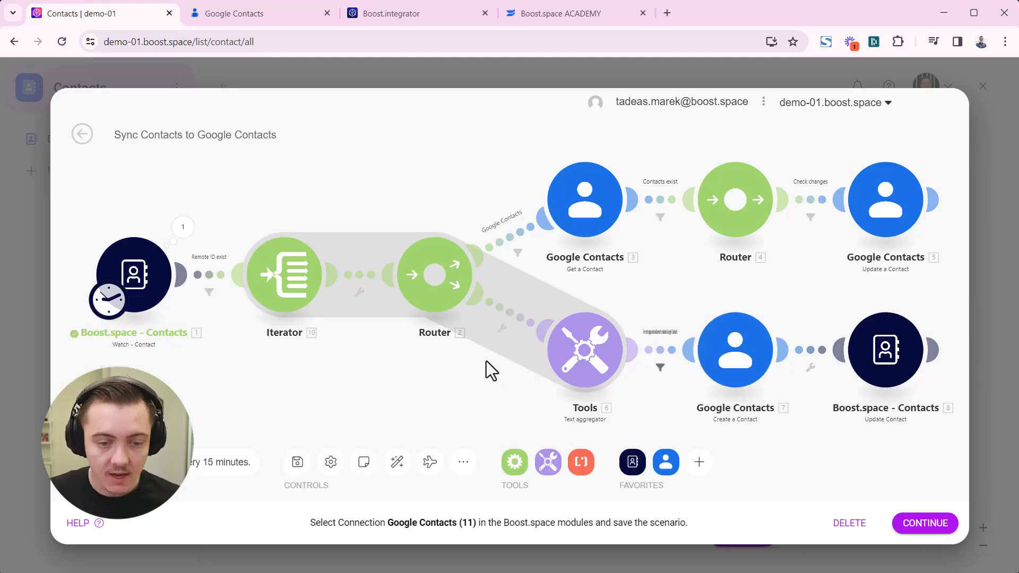
mouse_move(427, 378)
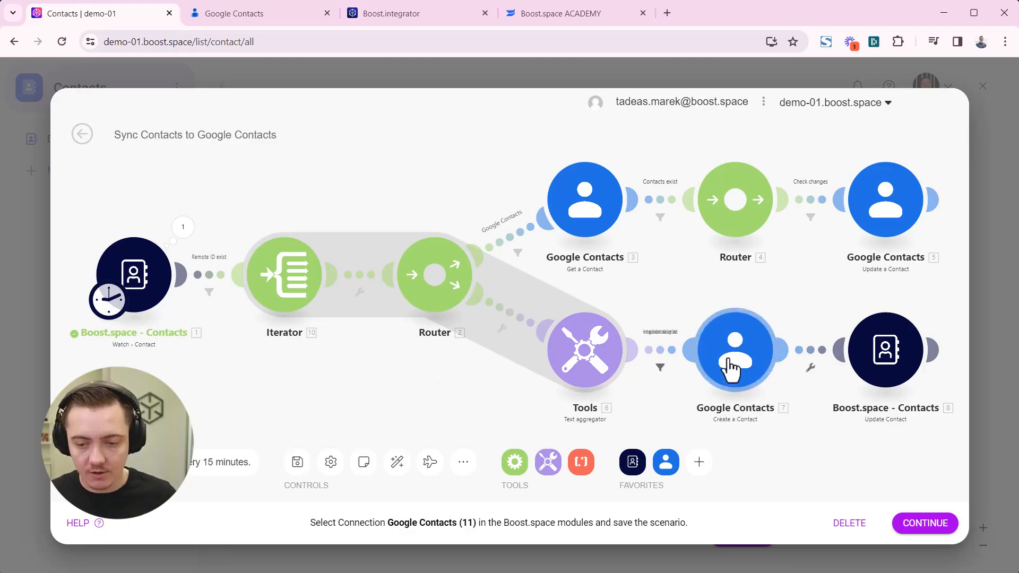
Set Create a Contact to My Google connection 3 and authorise the Google account.
click(735, 351)
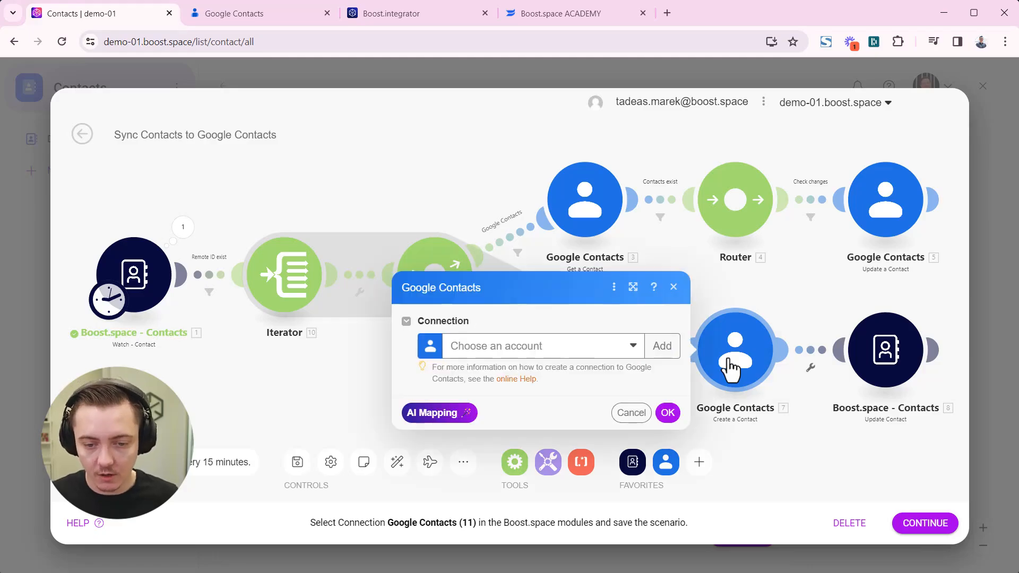
click(543, 346)
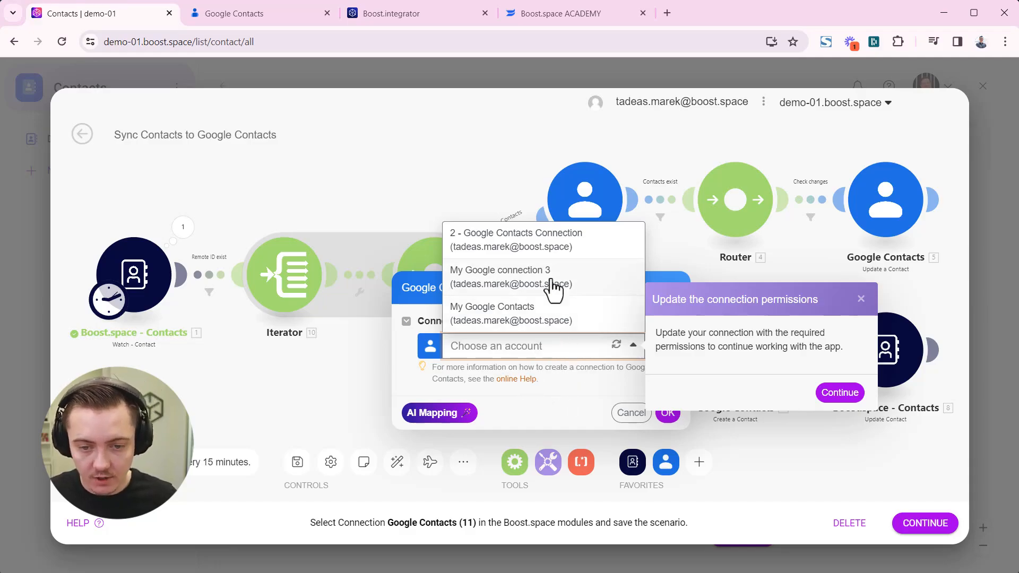
click(500, 277)
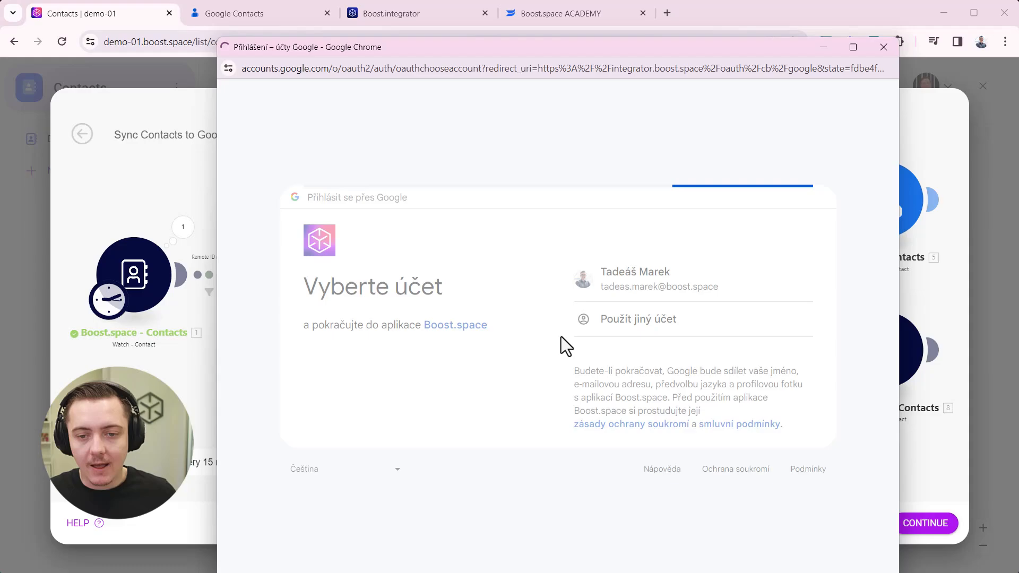
click(636, 278)
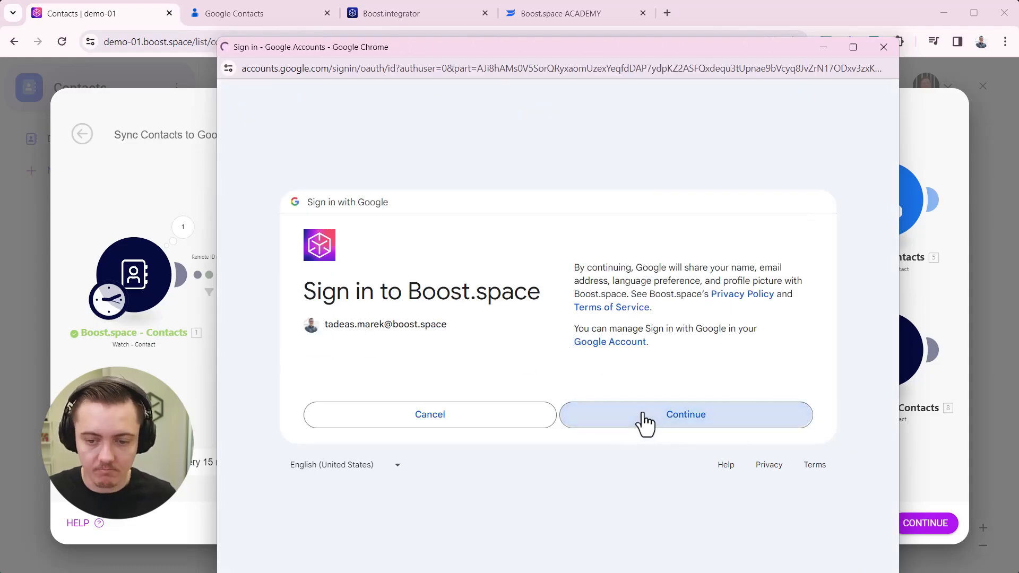
click(686, 414)
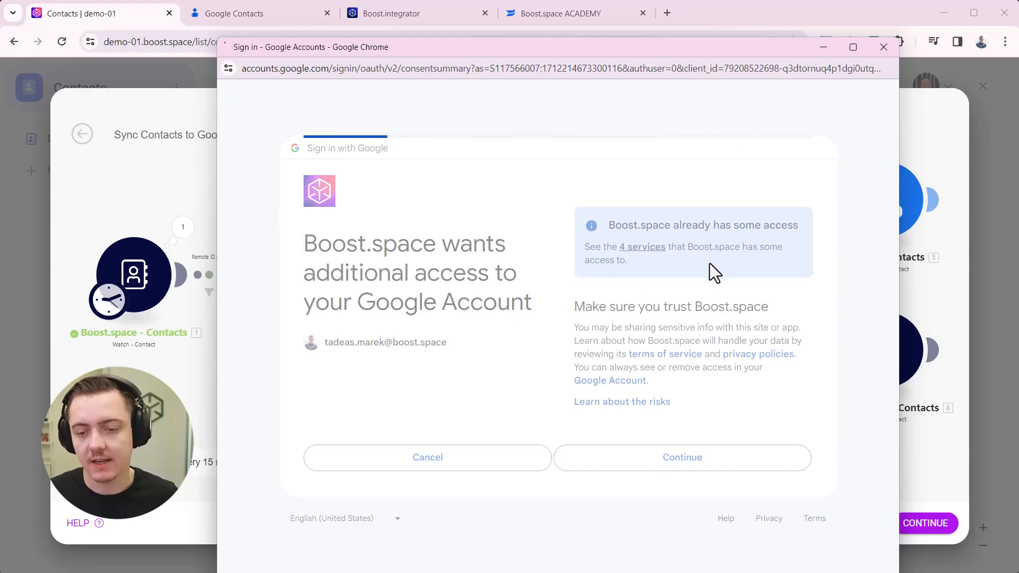
click(682, 457)
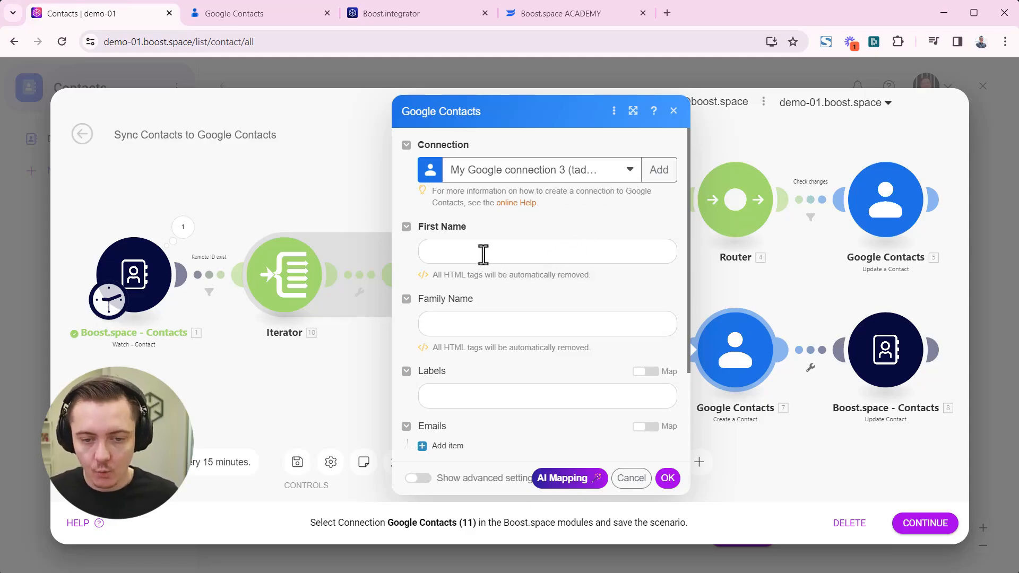
mouse_move(535, 363)
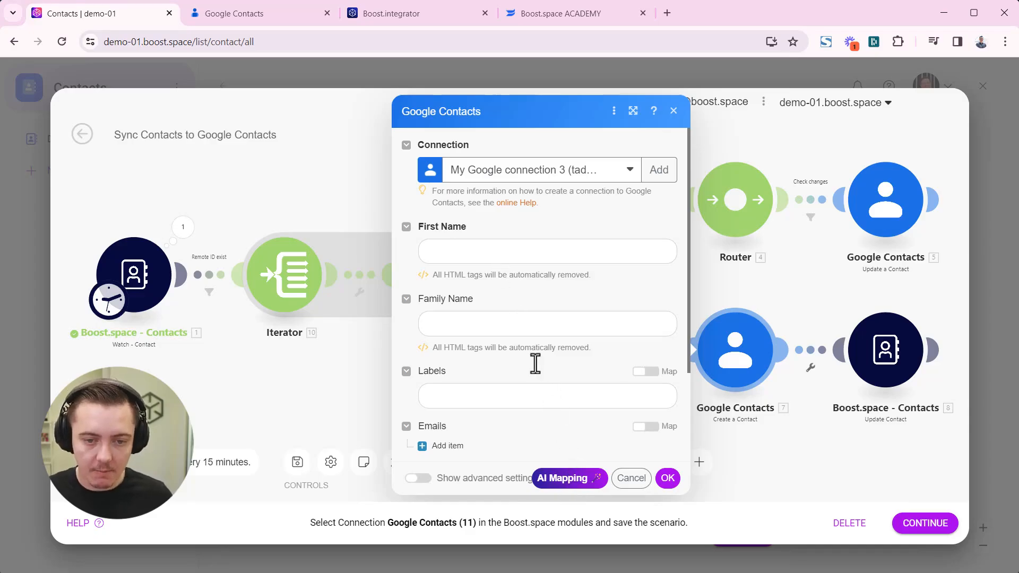
Map the contact's first name, family name and primary email into Create a Contact.
click(569, 478)
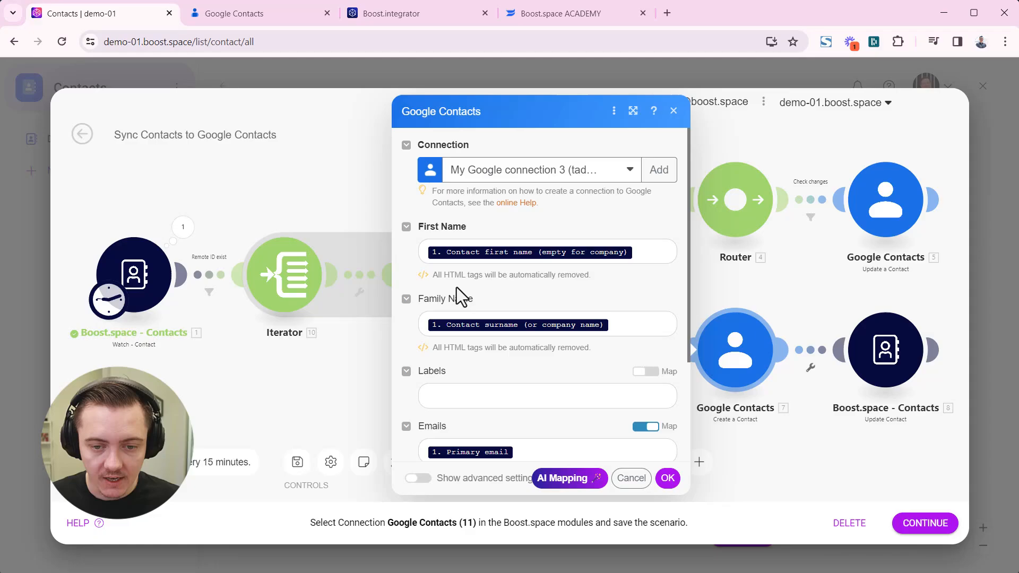
mouse_move(523, 368)
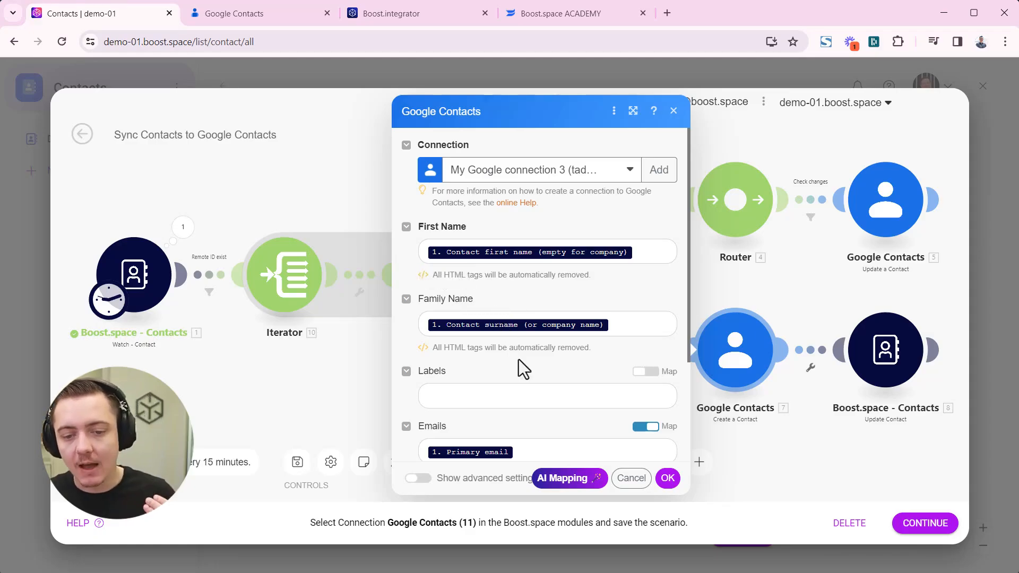
scroll(down, 3)
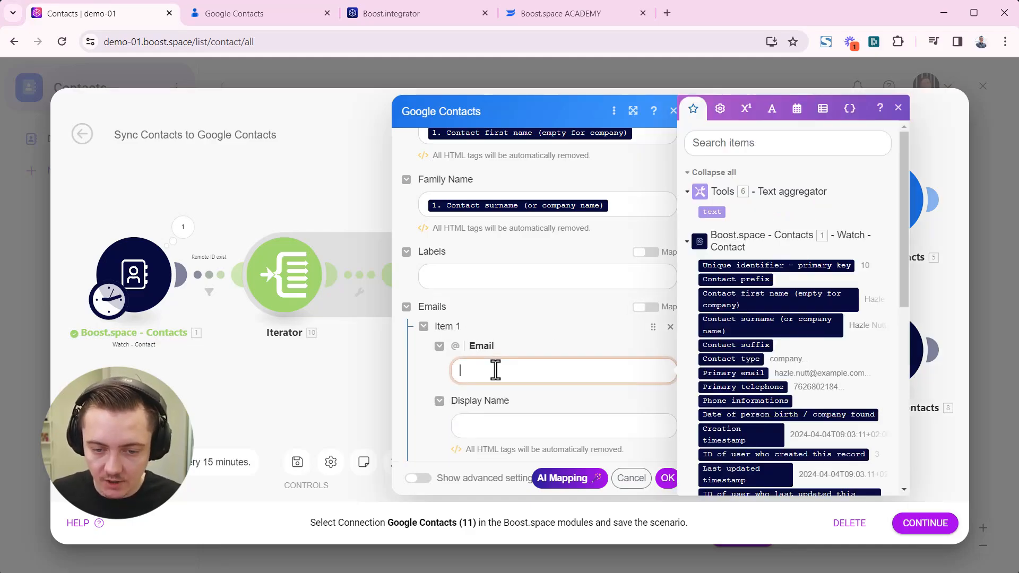
mouse_move(757, 373)
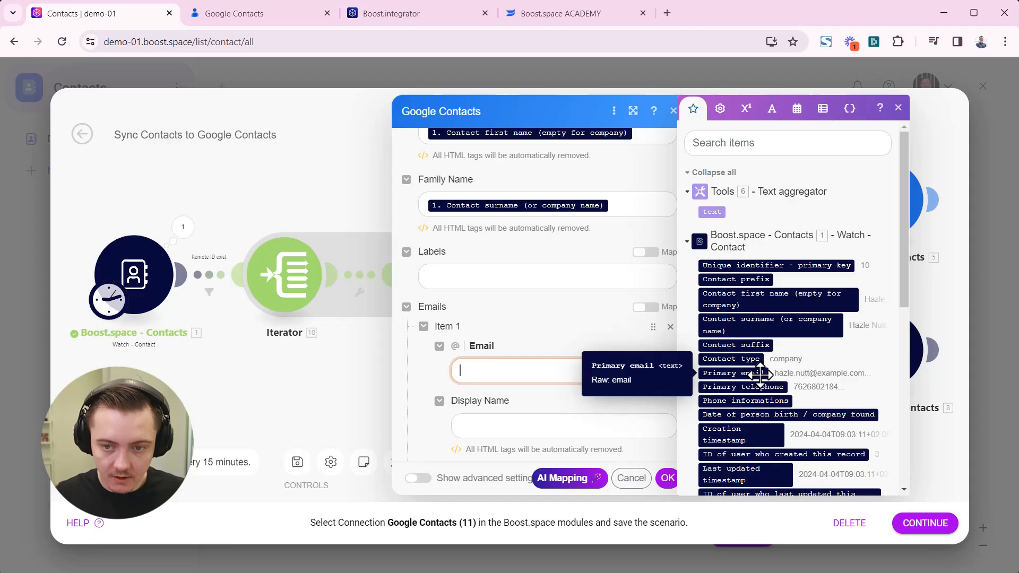
text(email)
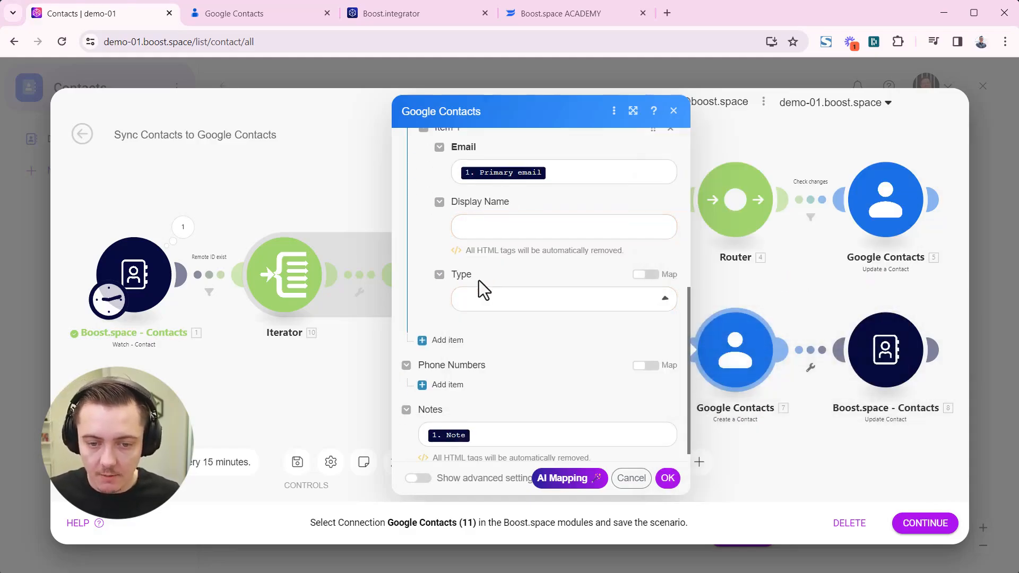
Map the primary telephone and note, toggle advanced settings, and save the module.
click(447, 385)
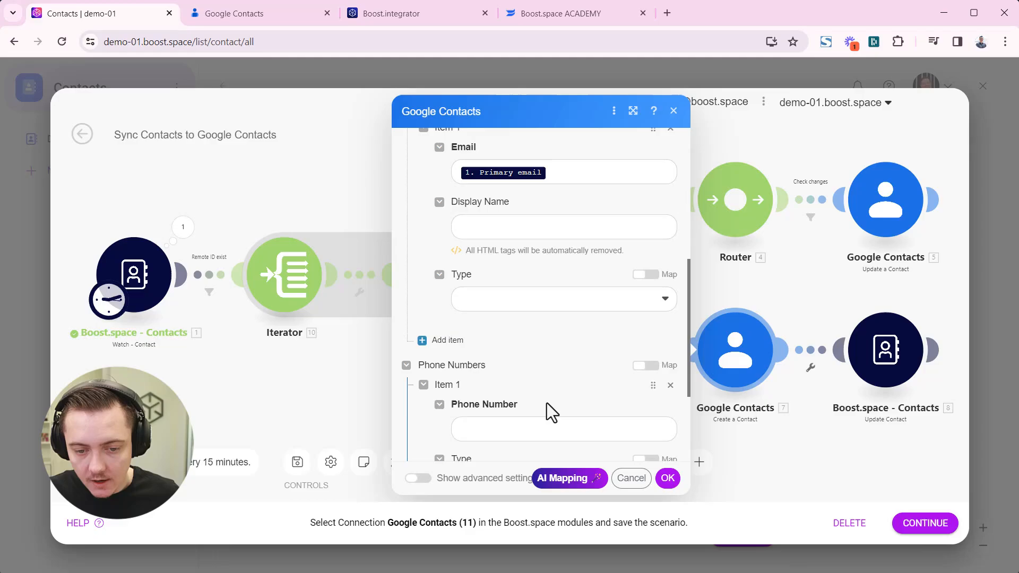
click(564, 429)
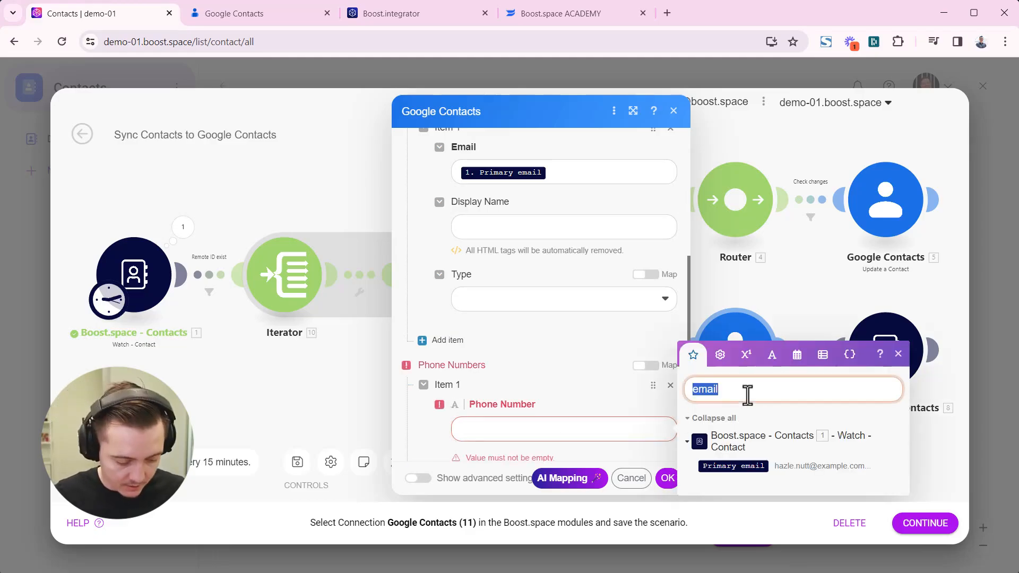
text(phone)
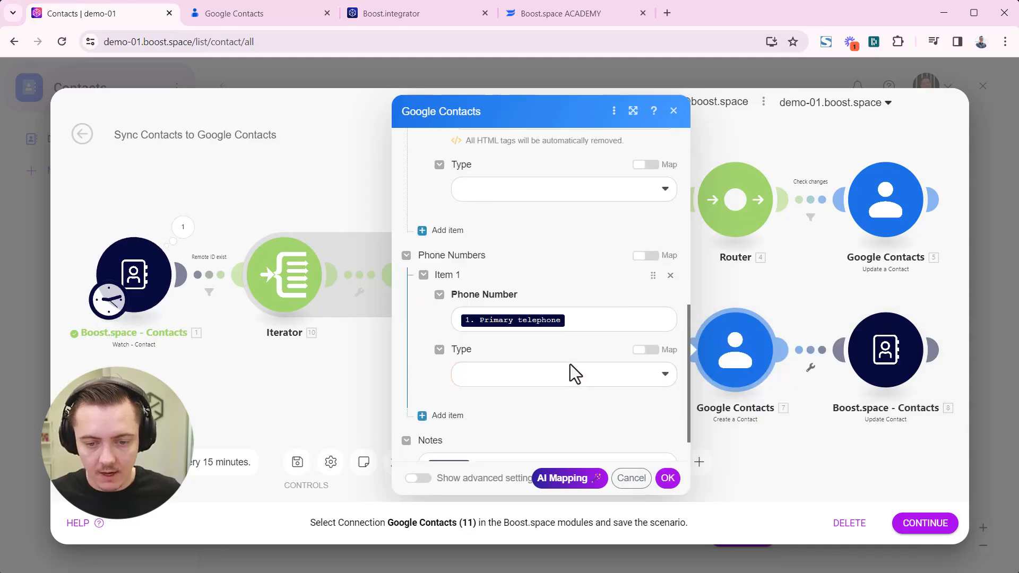
scroll(down, 3)
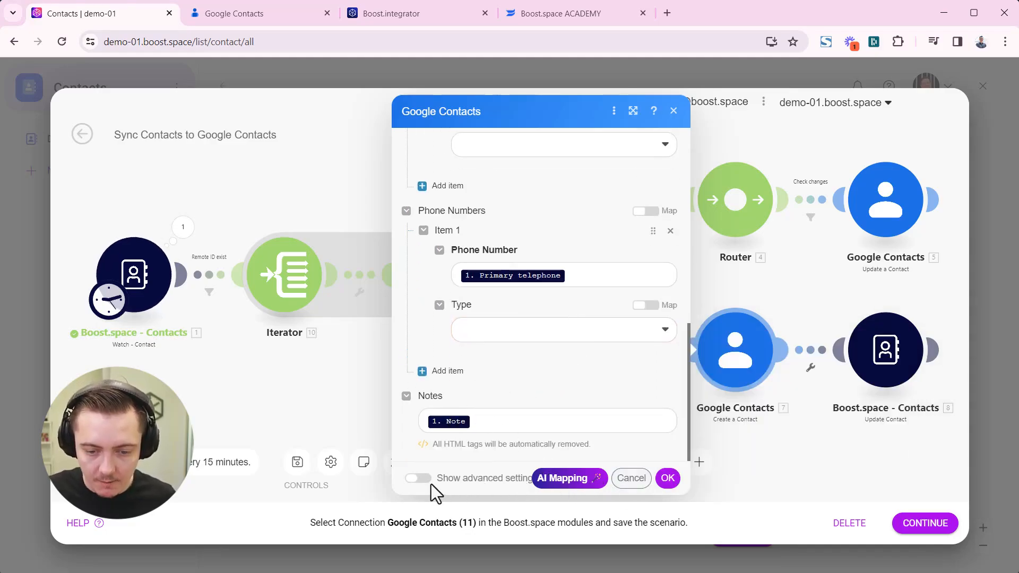
click(416, 479)
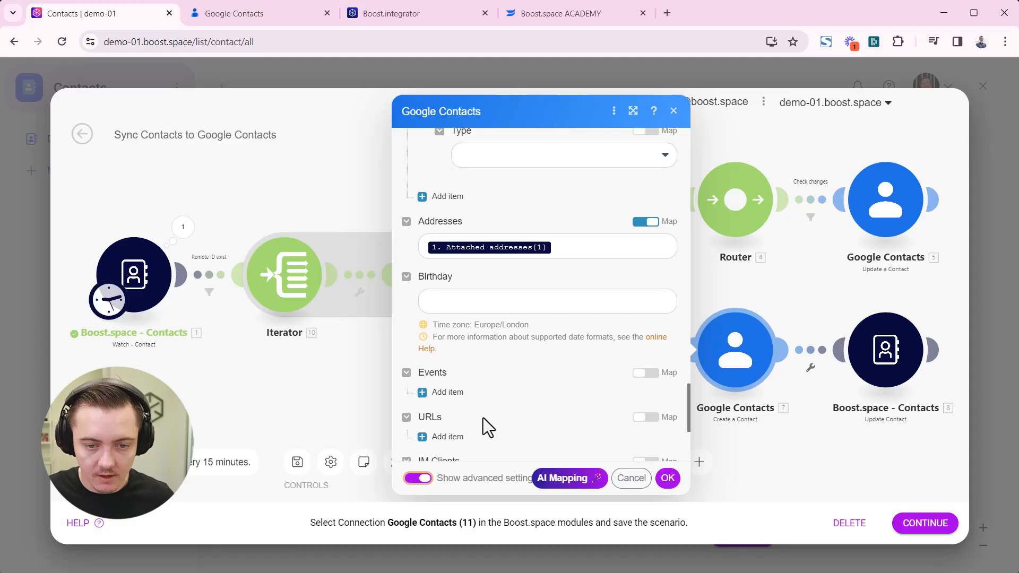
click(417, 478)
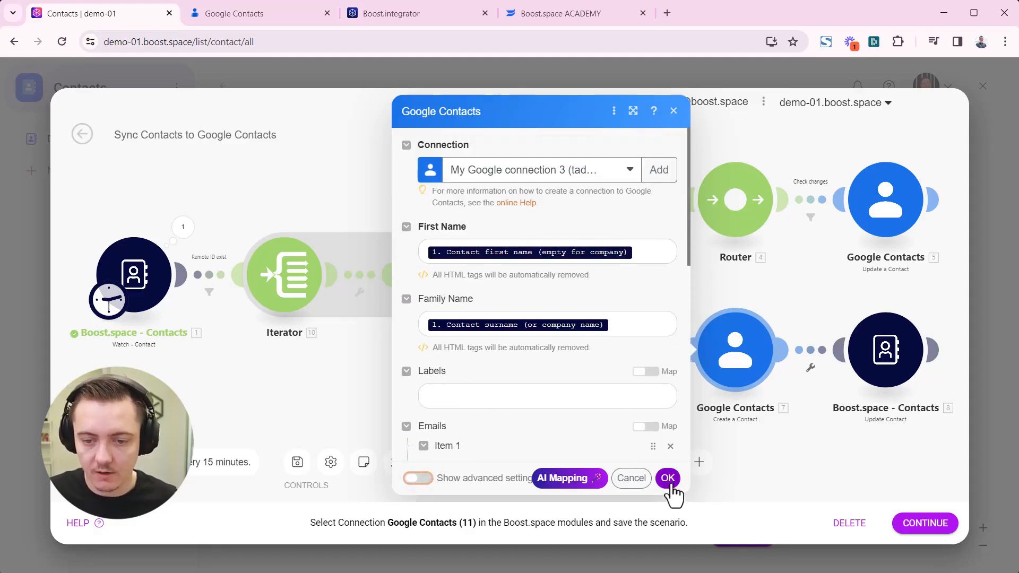
click(667, 478)
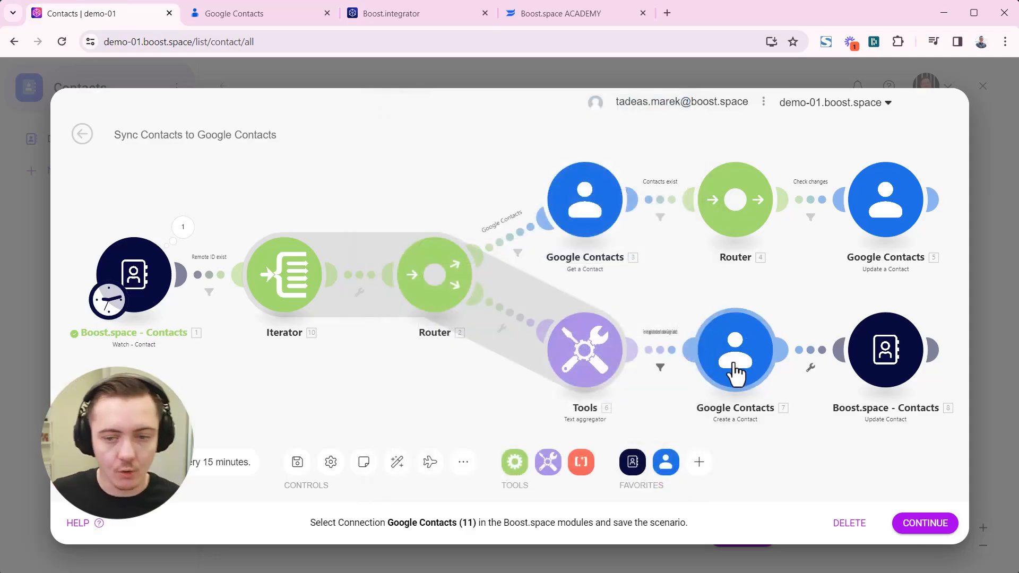
mouse_move(584, 215)
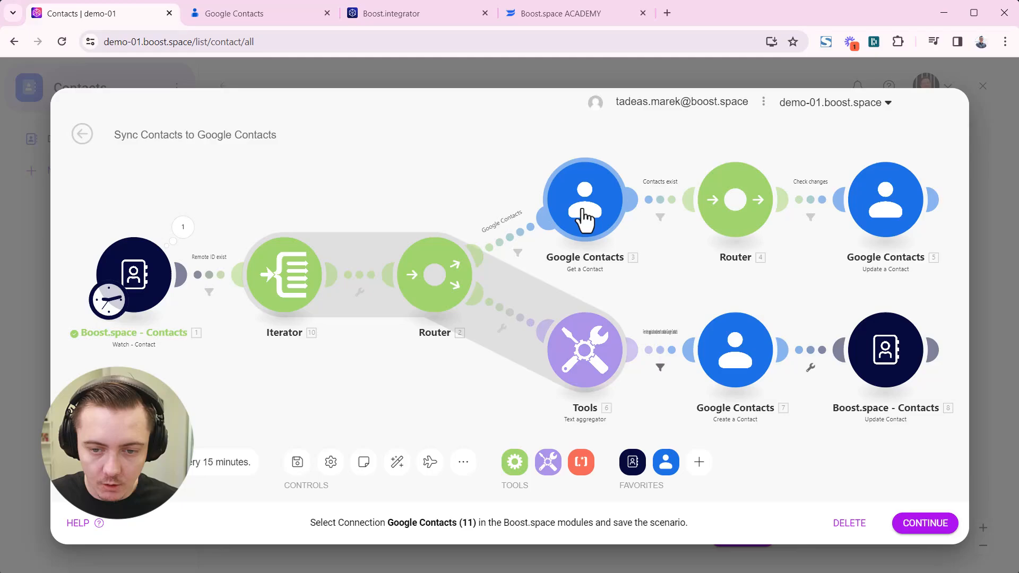
Give Get a Contact My Google connection 3 and Contact ID from iterator's Remote ID.
click(584, 200)
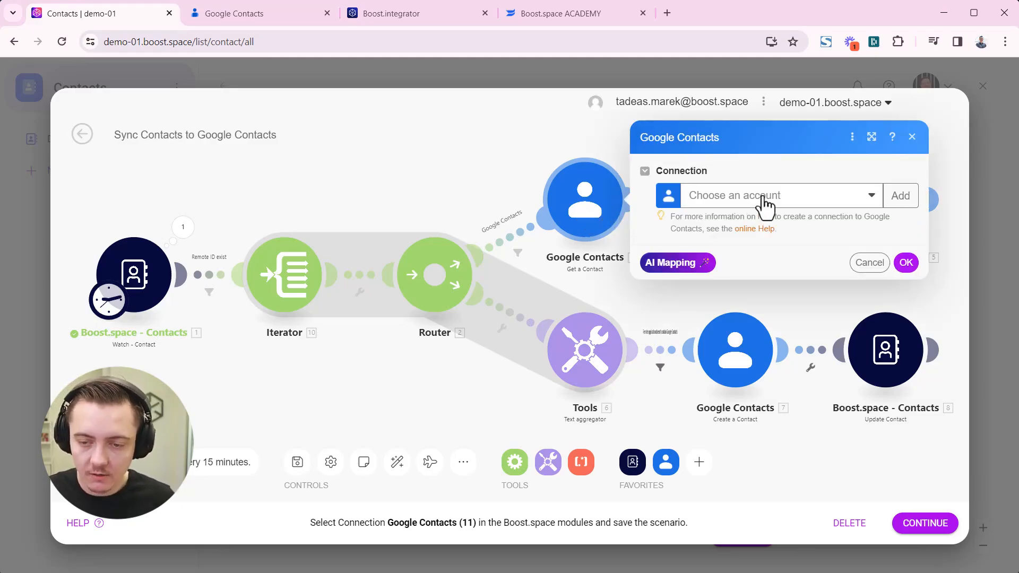
click(780, 196)
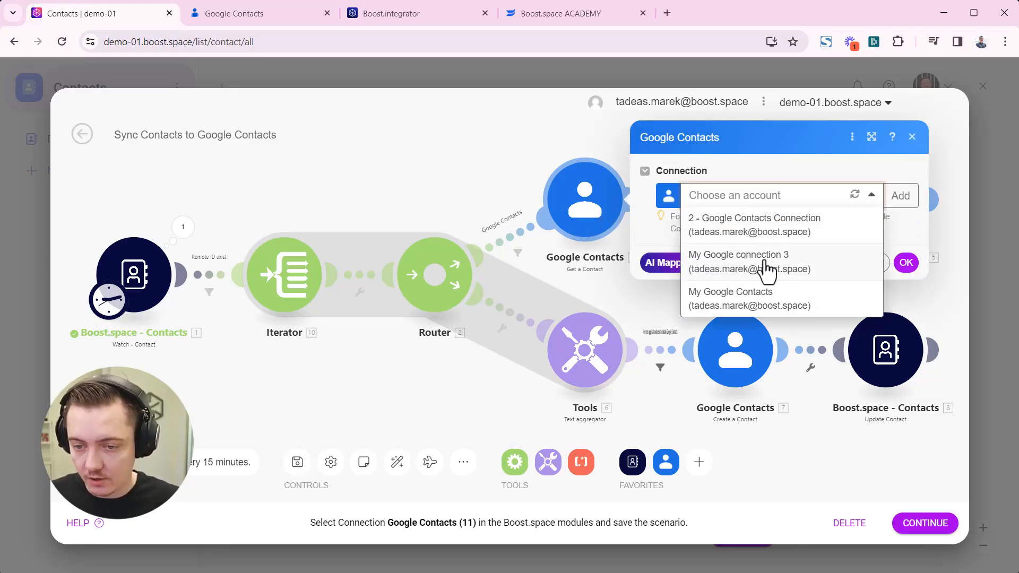
click(738, 261)
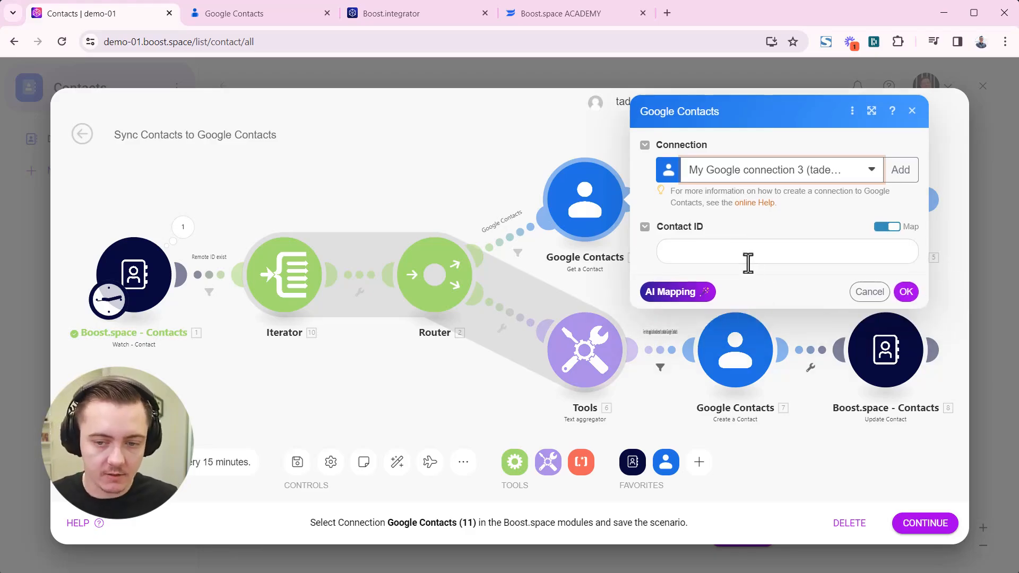
click(769, 251)
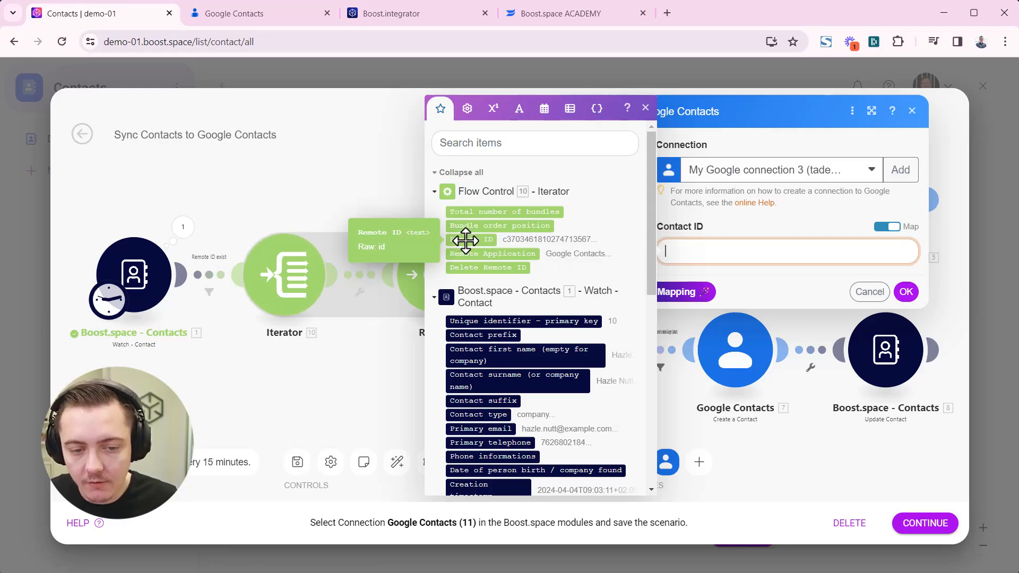
click(471, 239)
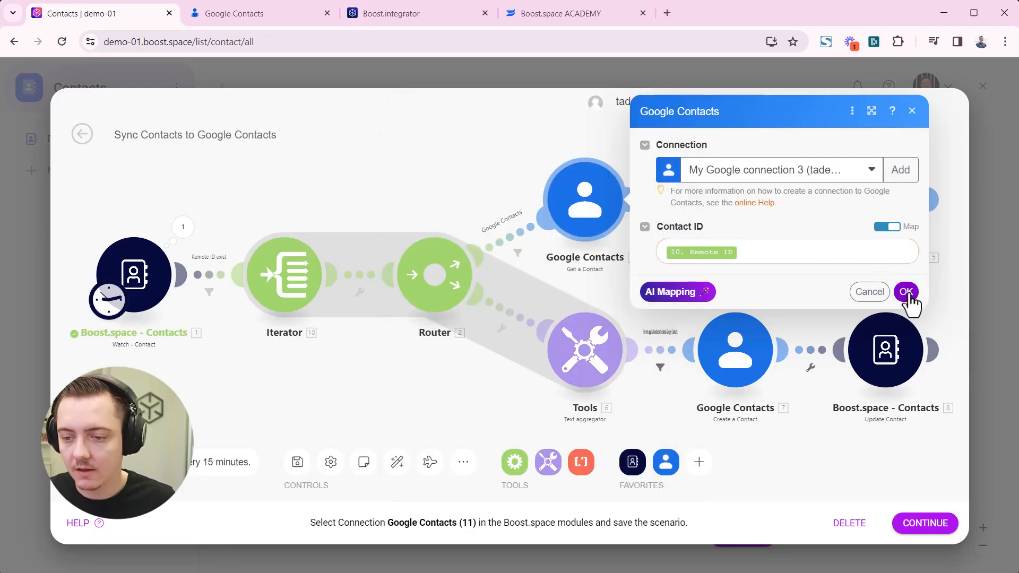
click(906, 292)
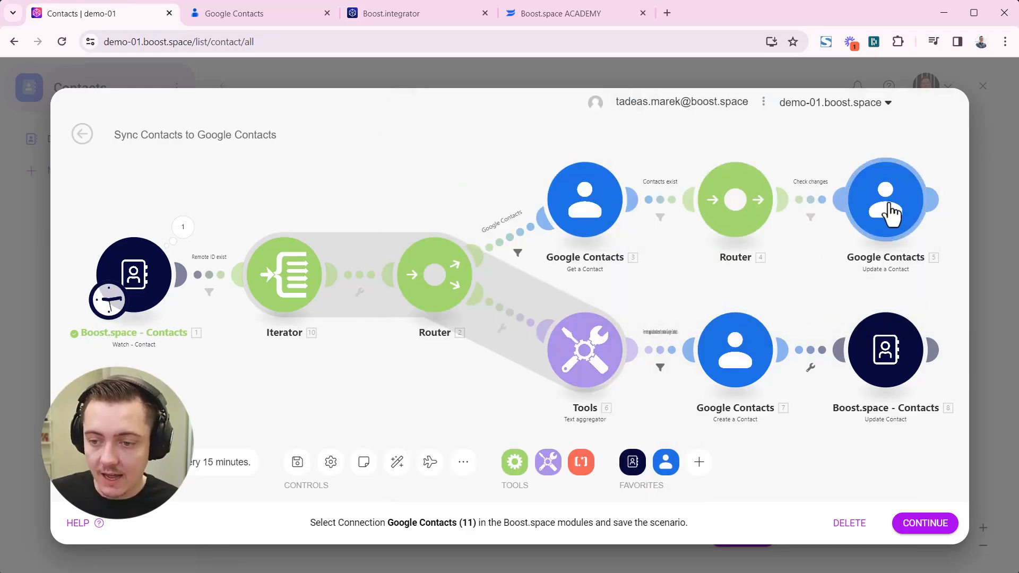
Map Contact ID, first name, family name and email into Update a Contact.
click(885, 199)
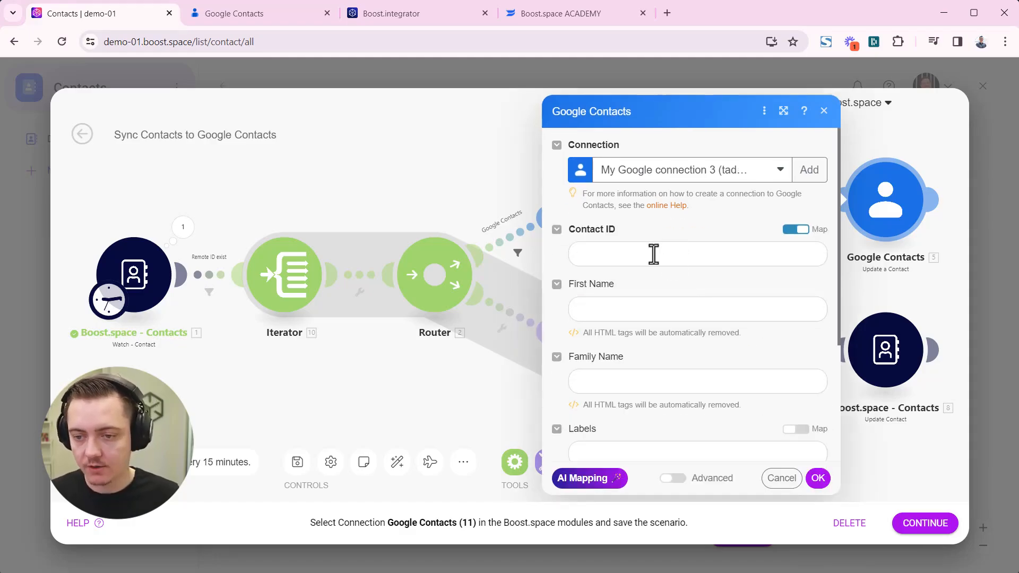
click(674, 253)
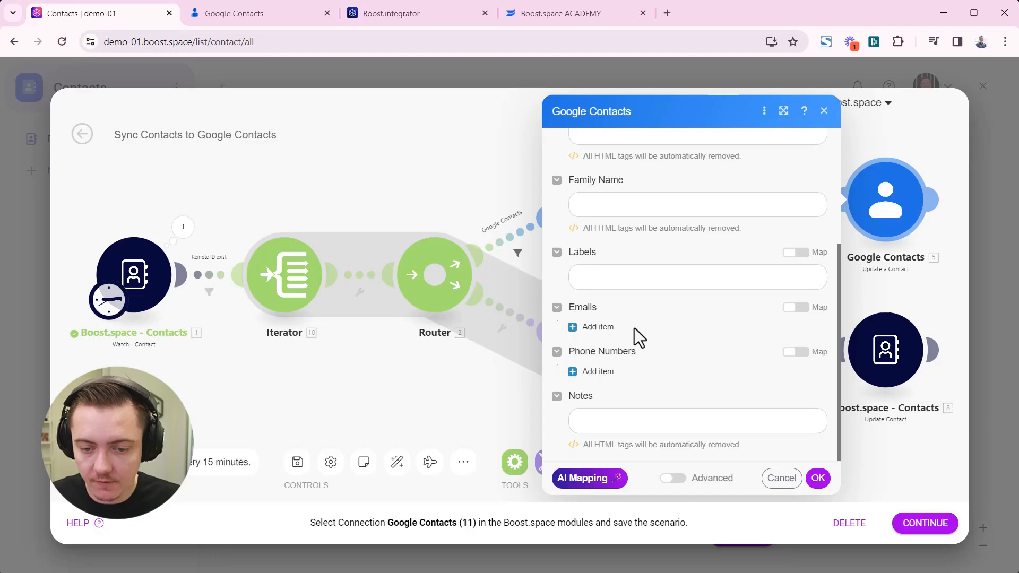
click(697, 265)
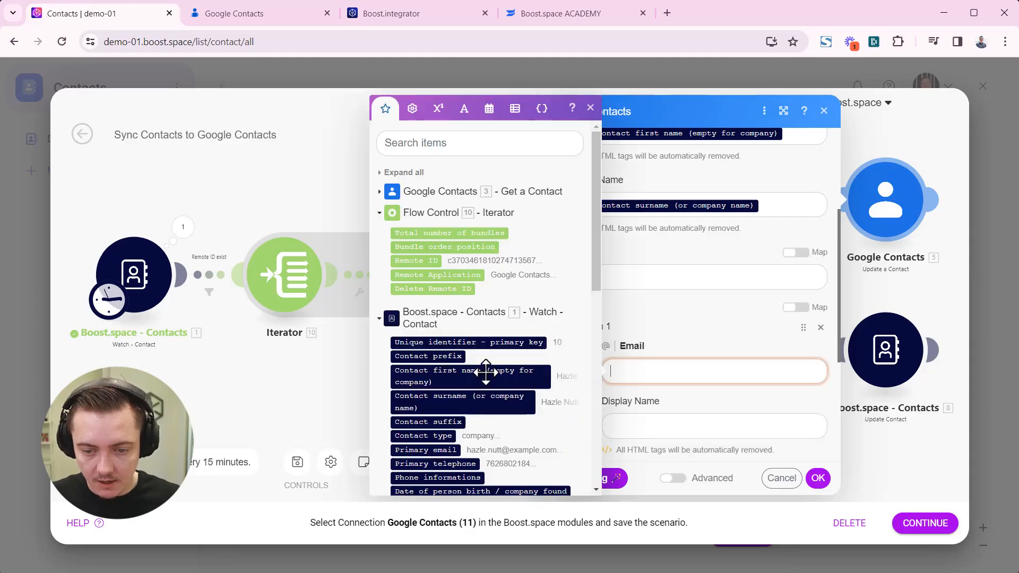
scroll(down, 3)
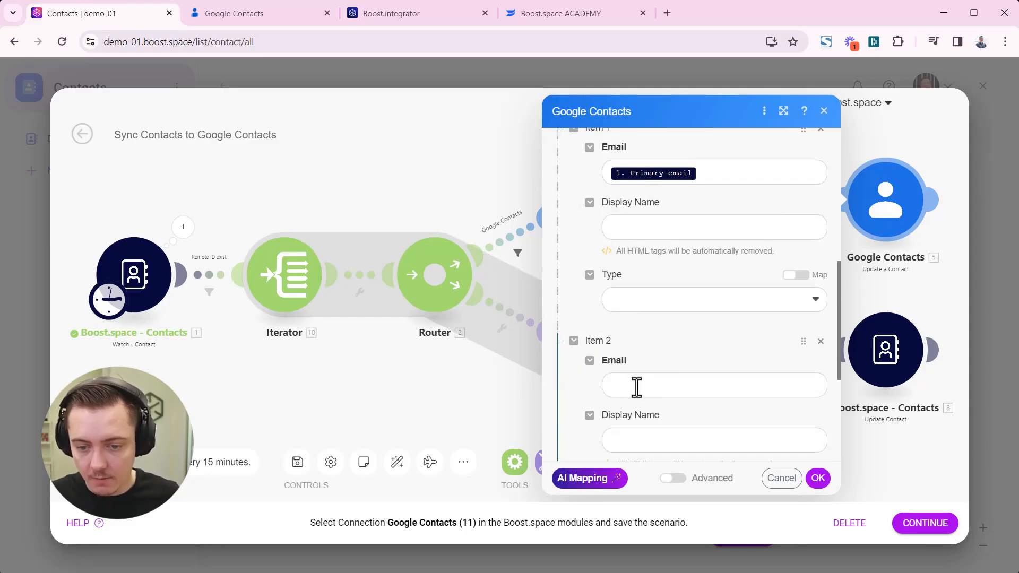
scroll(down, 3)
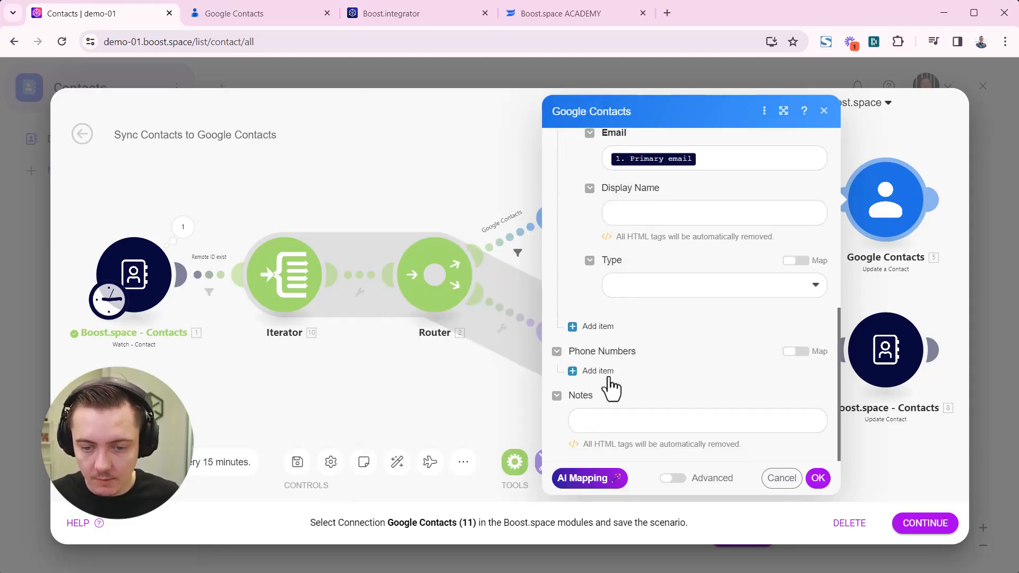
click(590, 371)
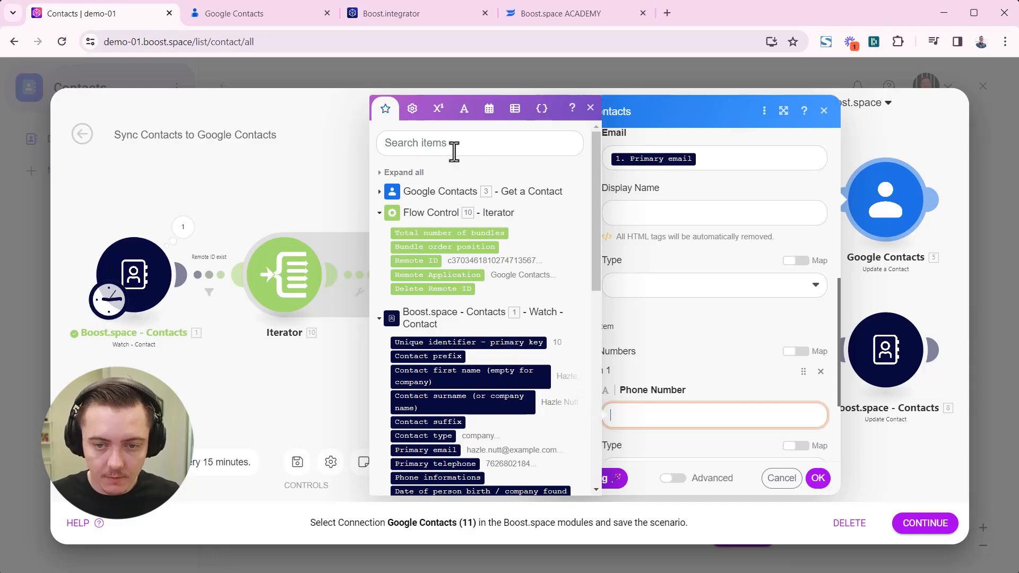
text(phone)
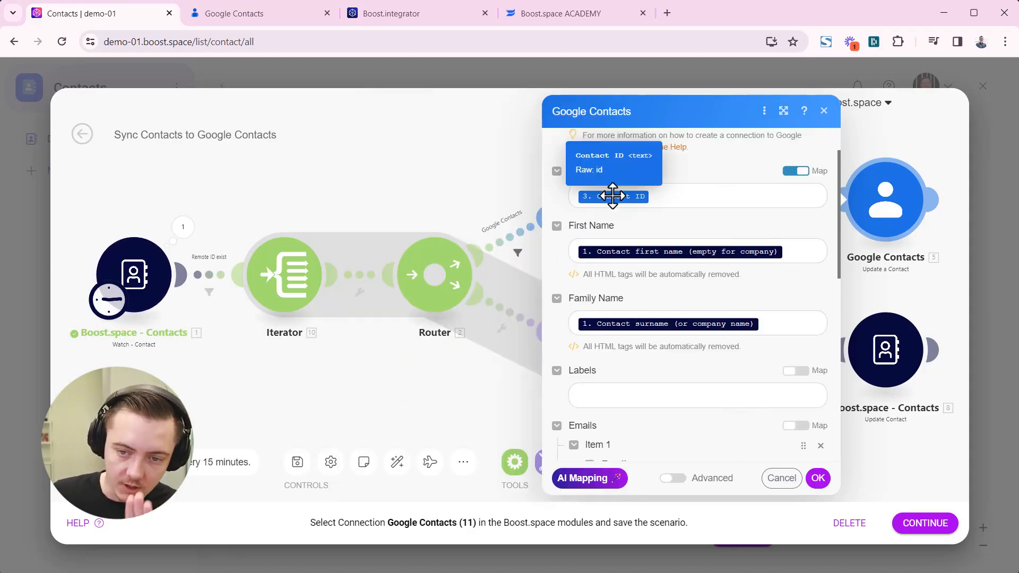
mouse_move(830, 220)
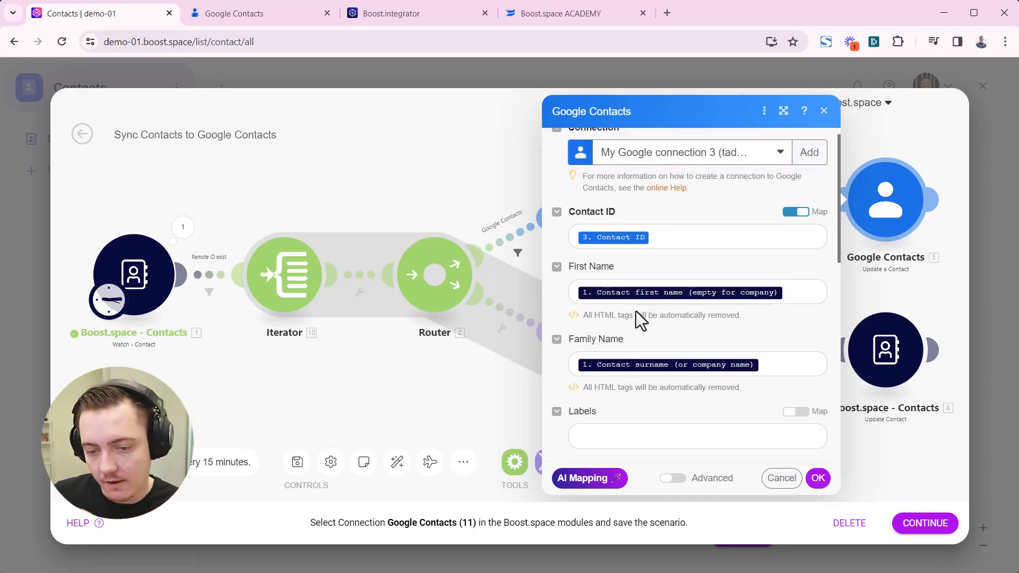
scroll(down, 3)
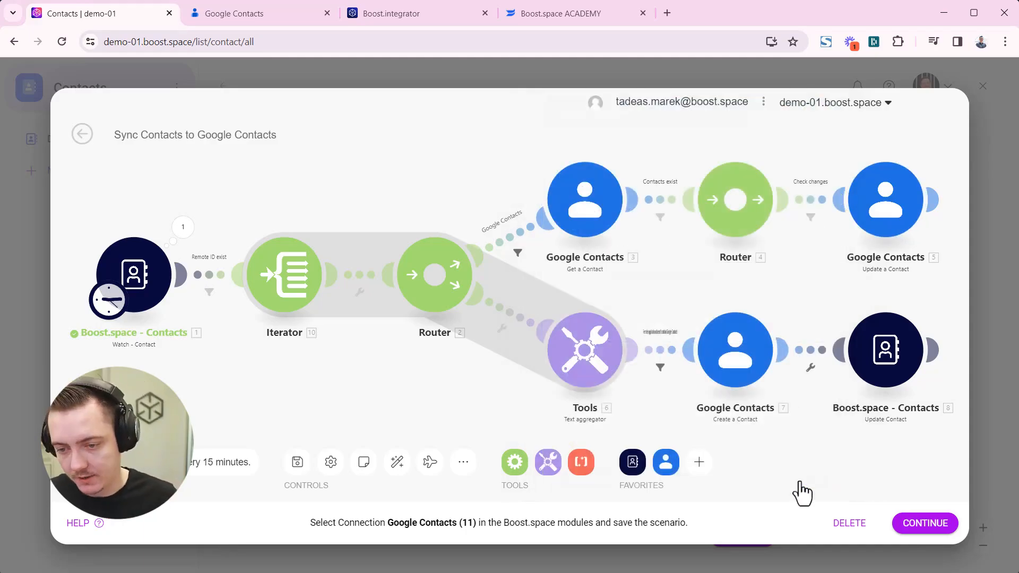
mouse_move(612, 286)
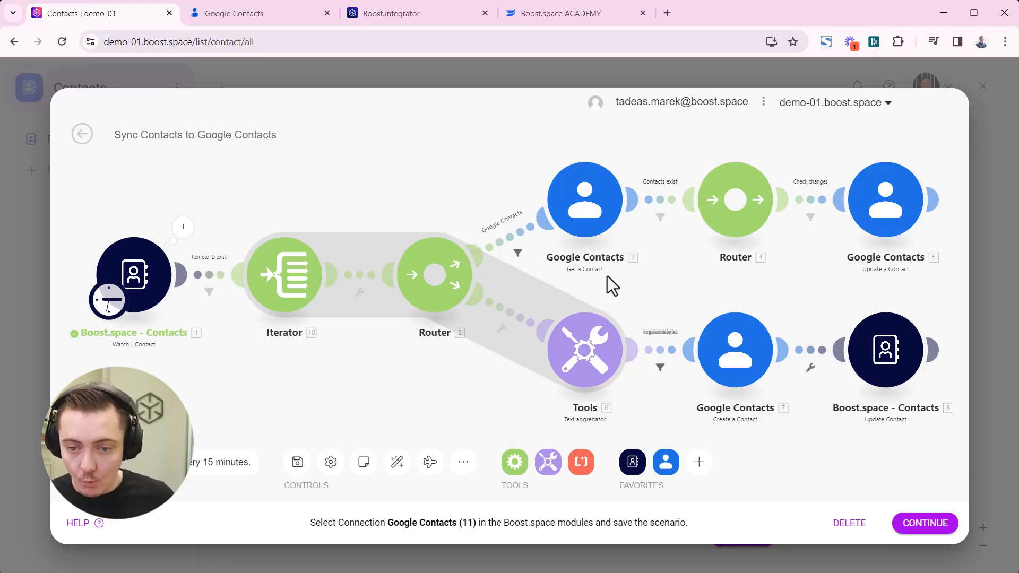
mouse_move(832, 331)
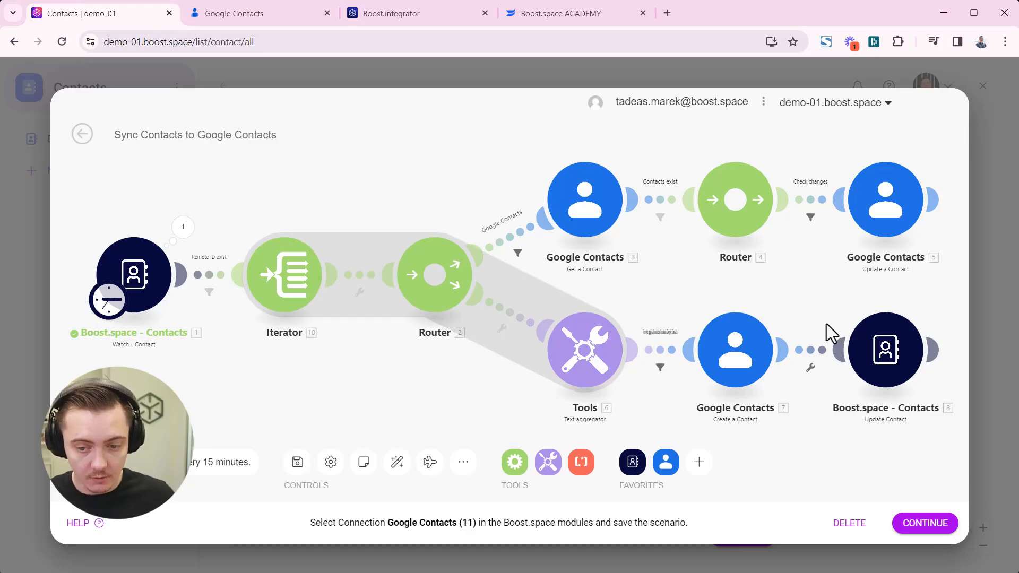
mouse_move(841, 301)
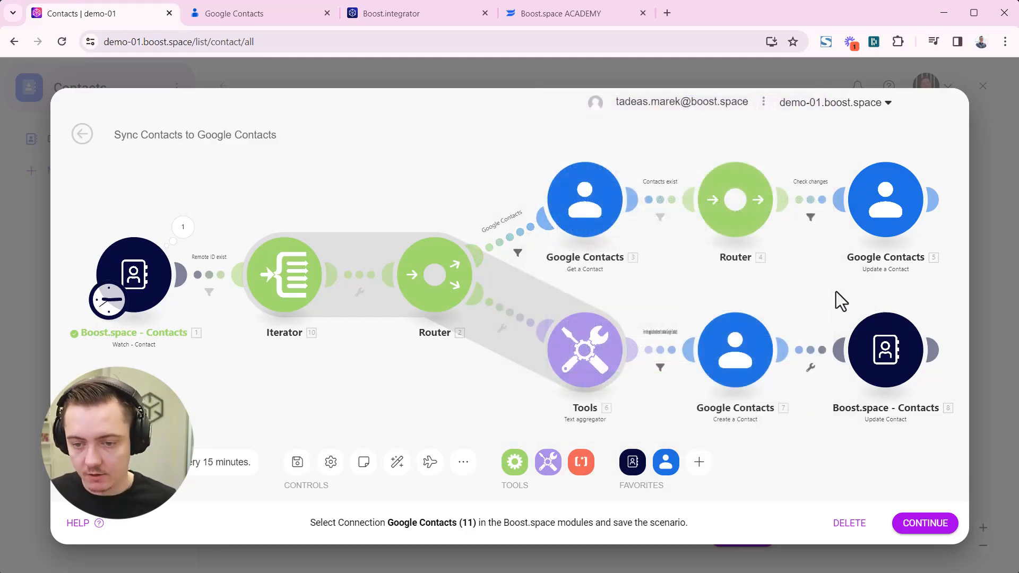
mouse_move(810, 221)
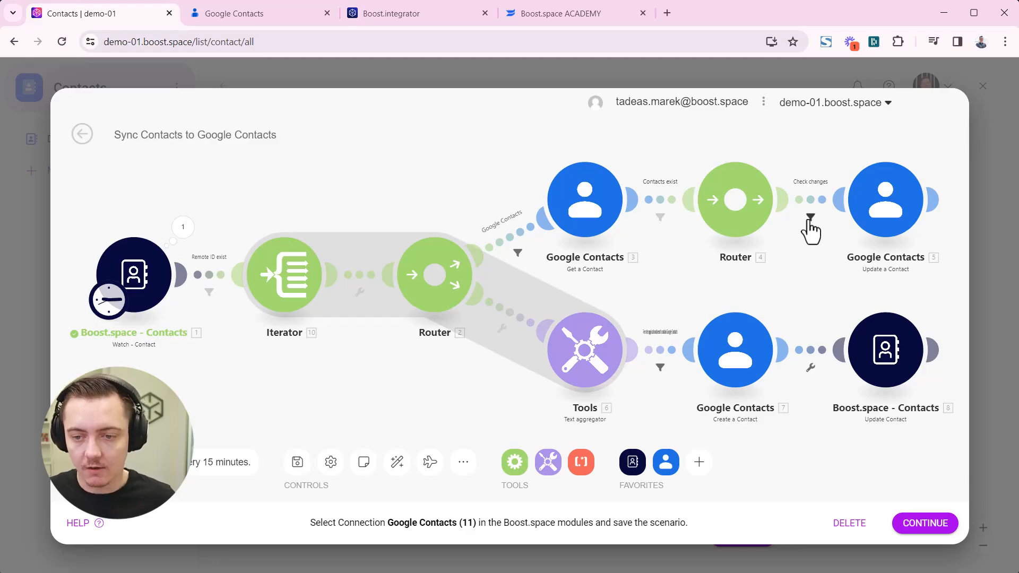
Add the Check changes rule: Family Name not equal to Contact surname.
click(809, 215)
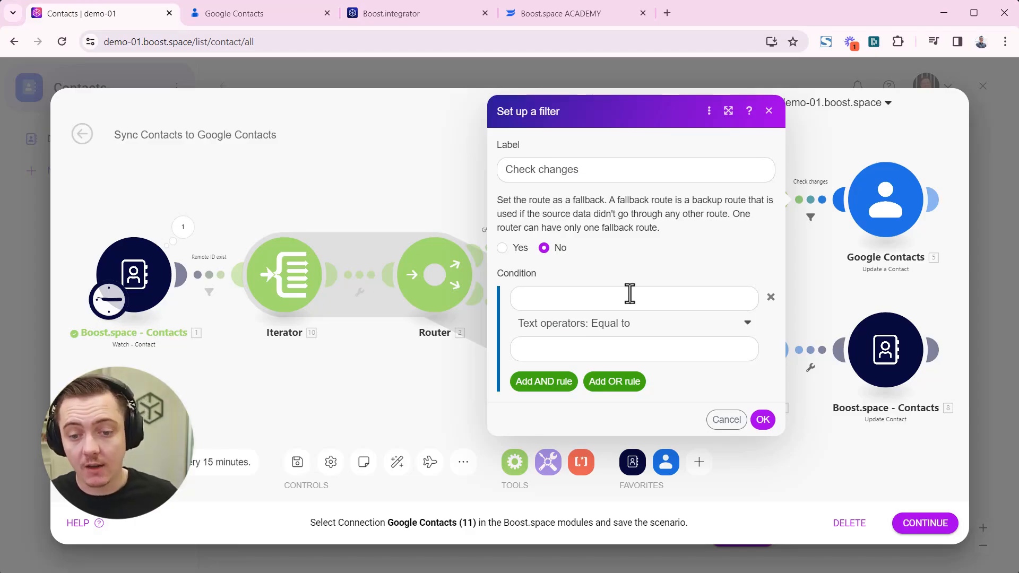
click(634, 298)
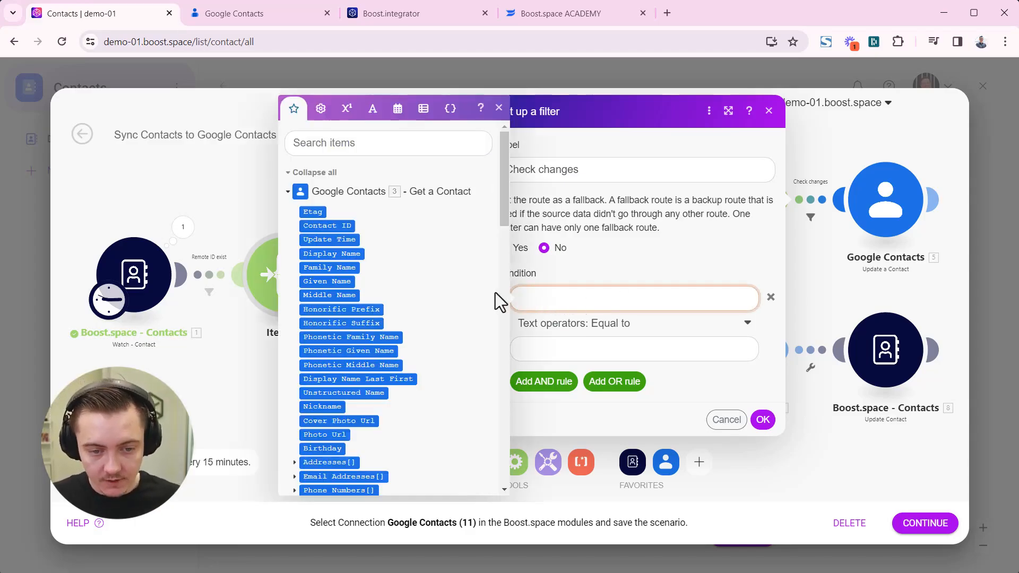
click(633, 297)
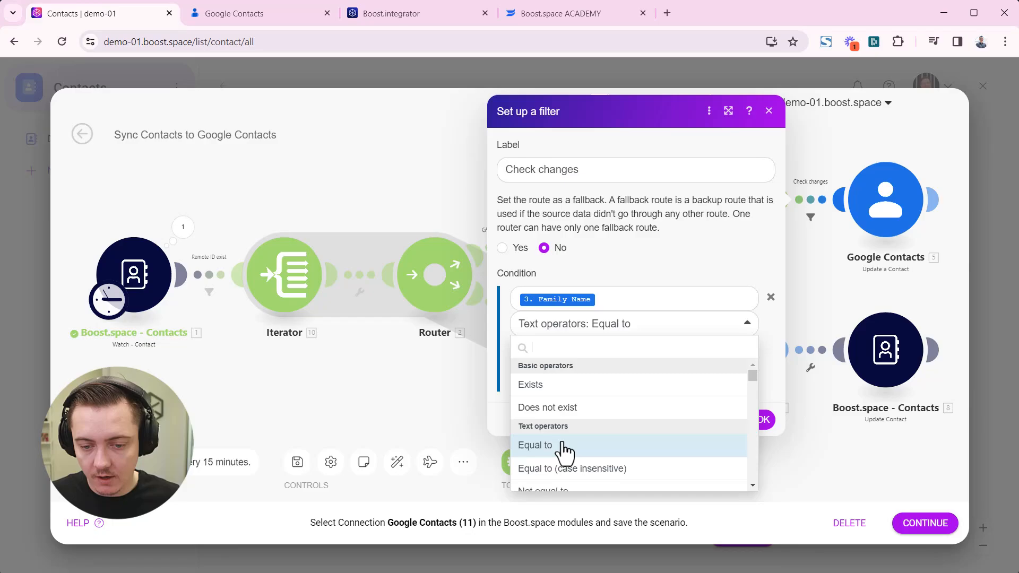
scroll(down, 3)
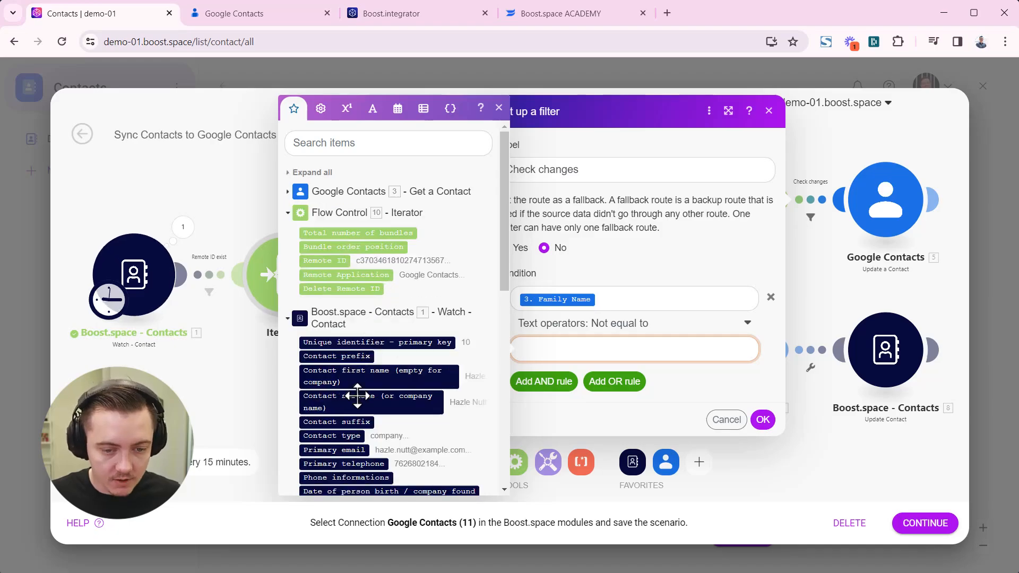
click(361, 401)
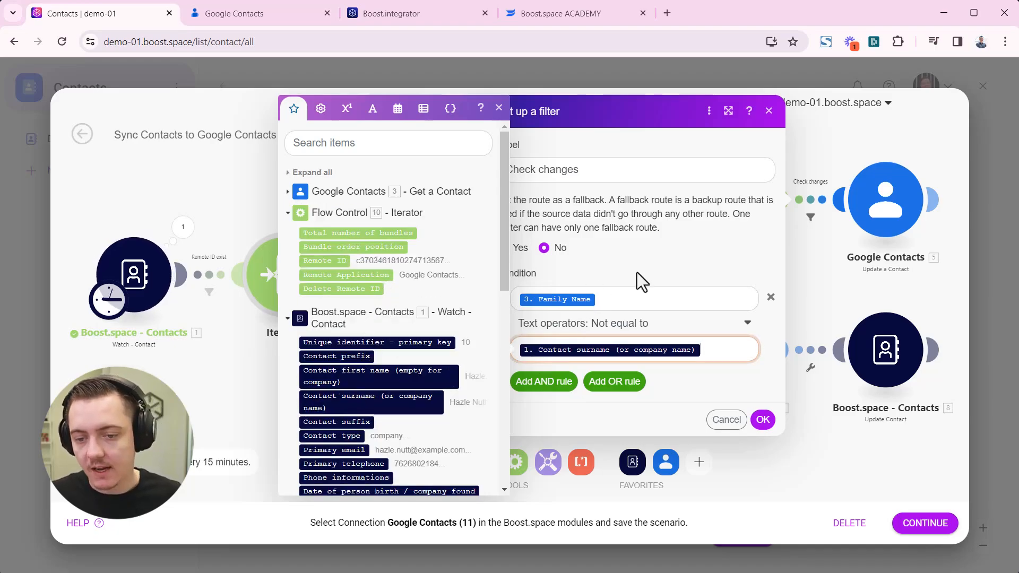
click(499, 107)
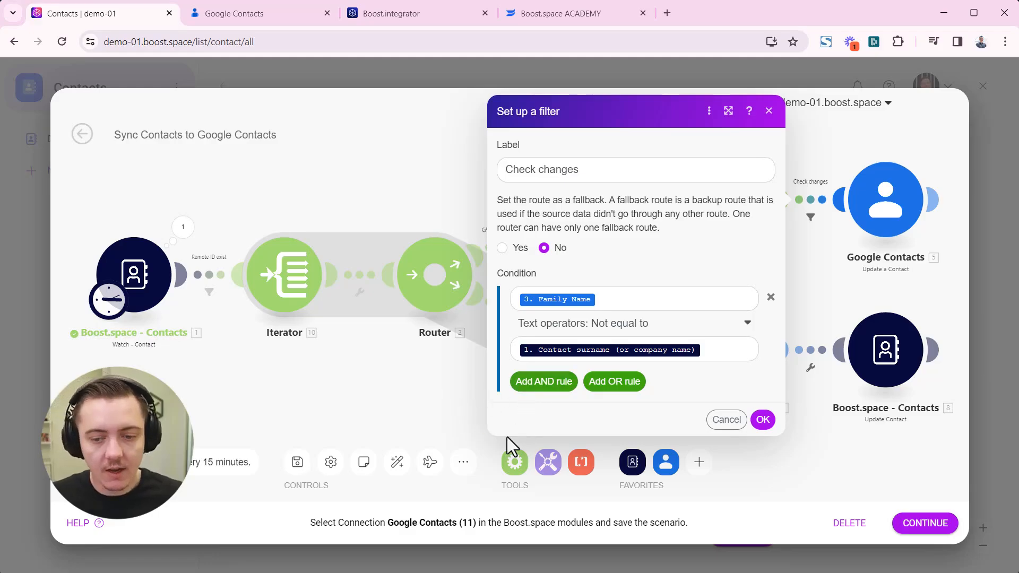
Add an OR rule: Given Name not equal to Contact first name.
click(614, 382)
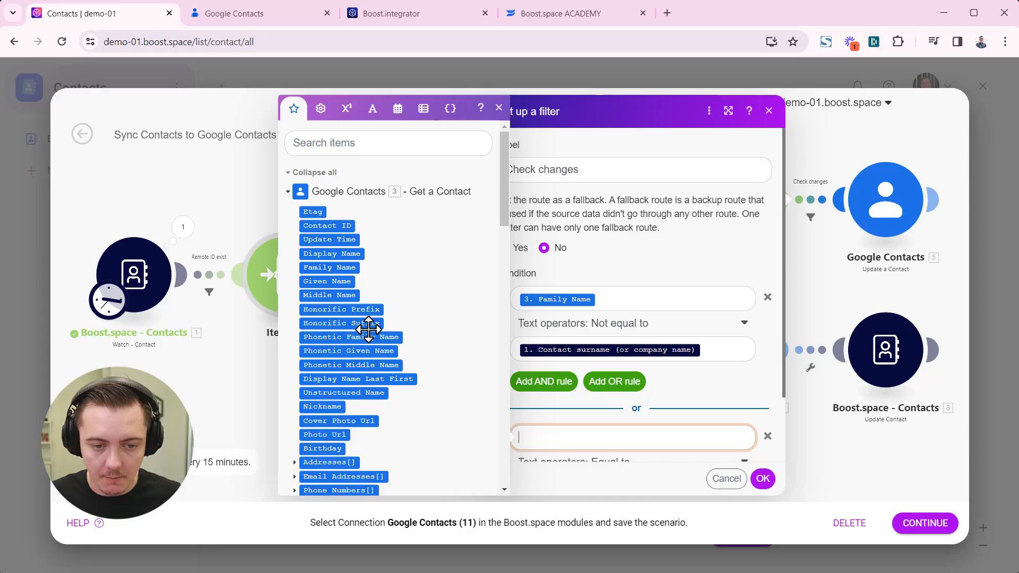
mouse_move(335, 274)
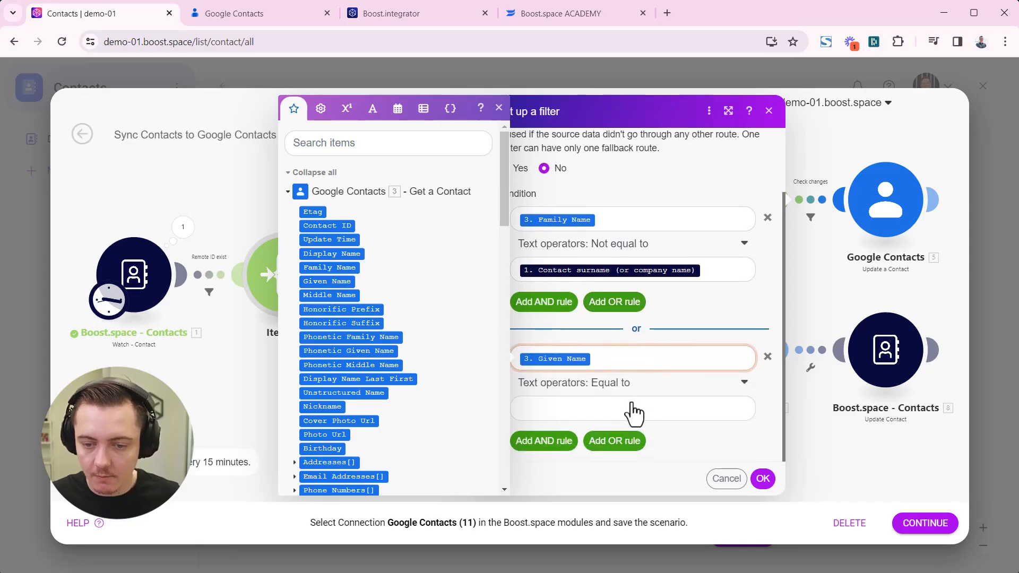
click(632, 382)
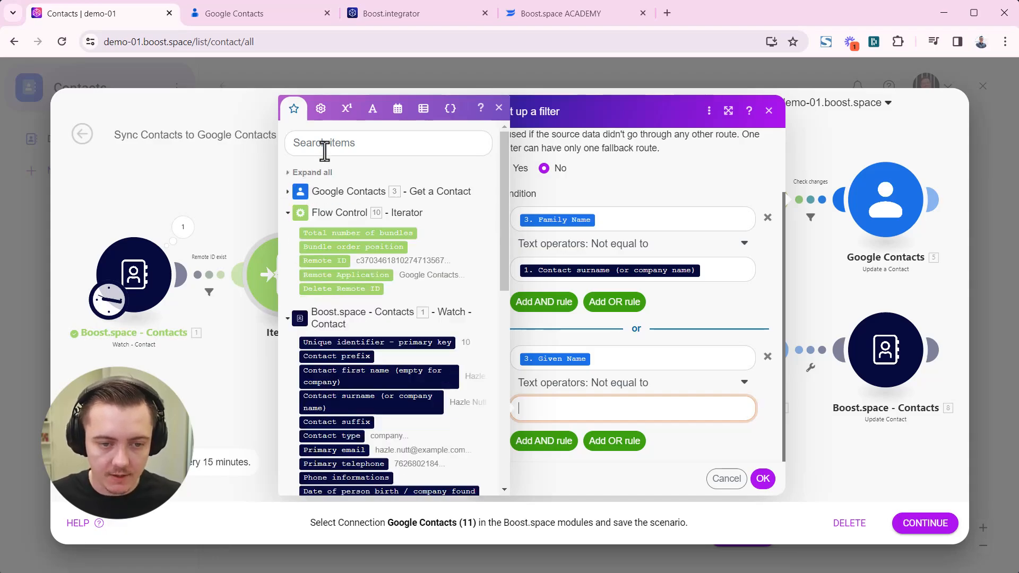
scroll(down, 3)
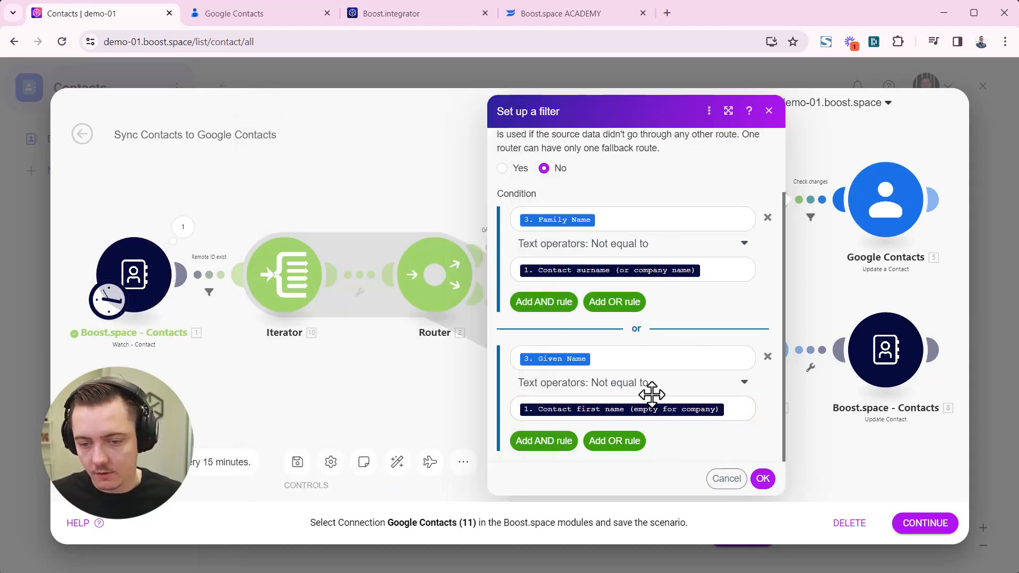
mouse_move(822, 516)
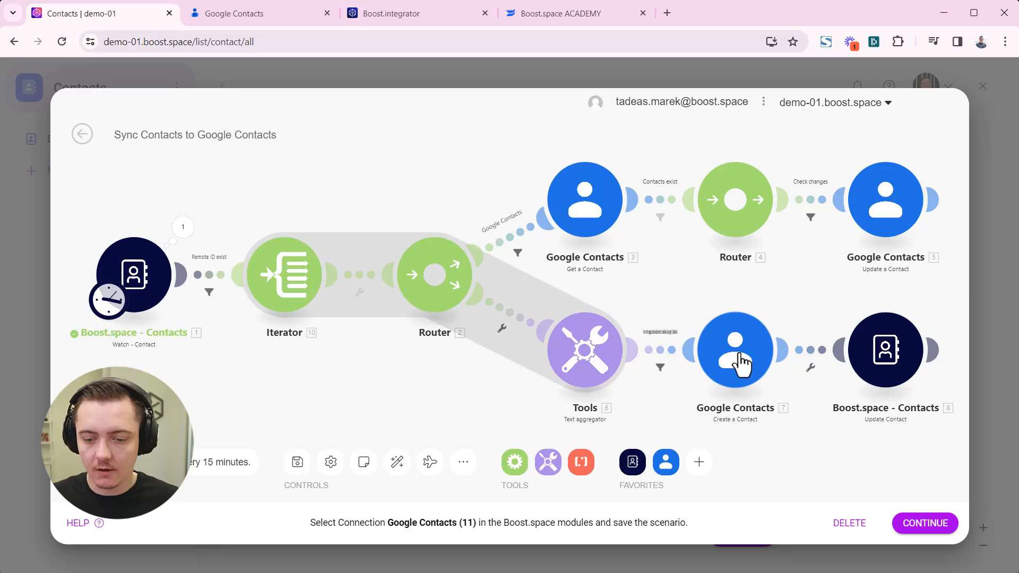
mouse_move(264, 392)
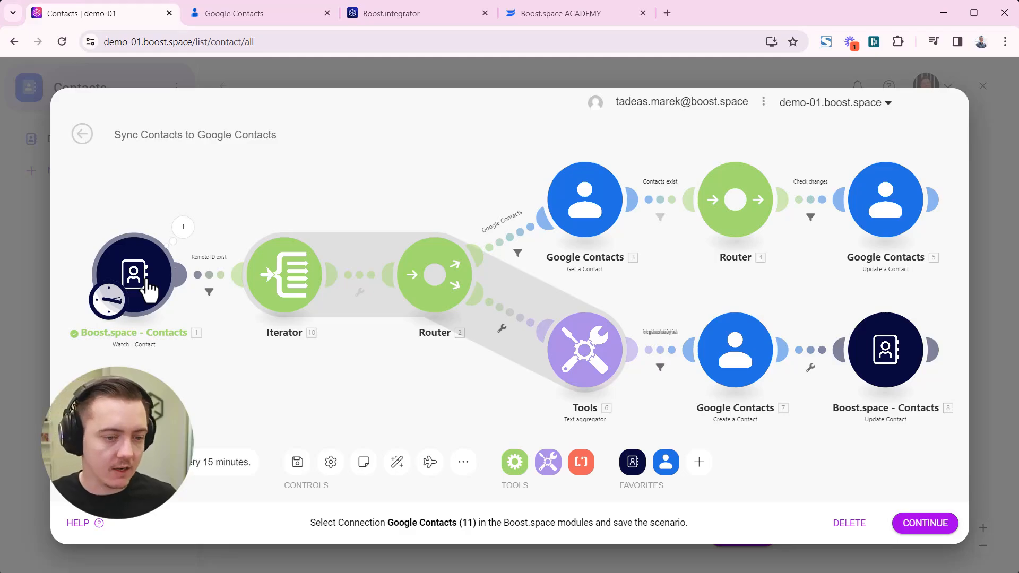
Set the Boost.space Contacts trigger's starting point to All existing contacts.
right_click(134, 275)
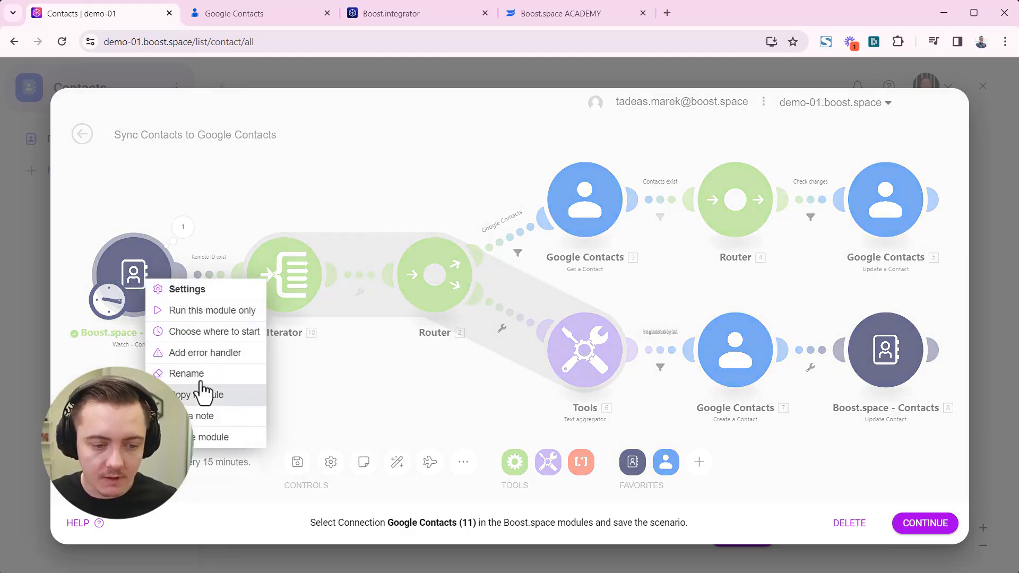
mouse_move(224, 344)
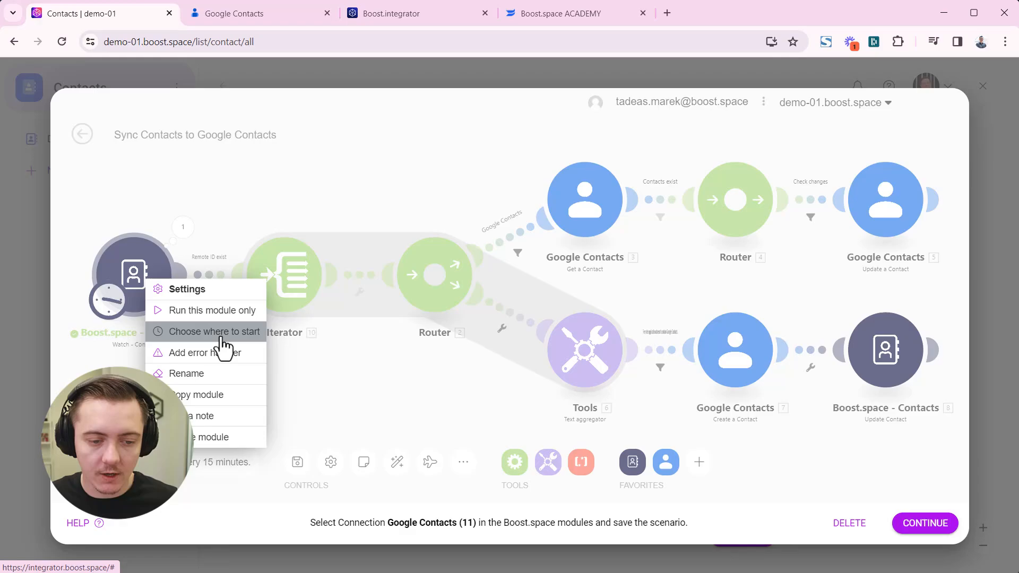
click(214, 332)
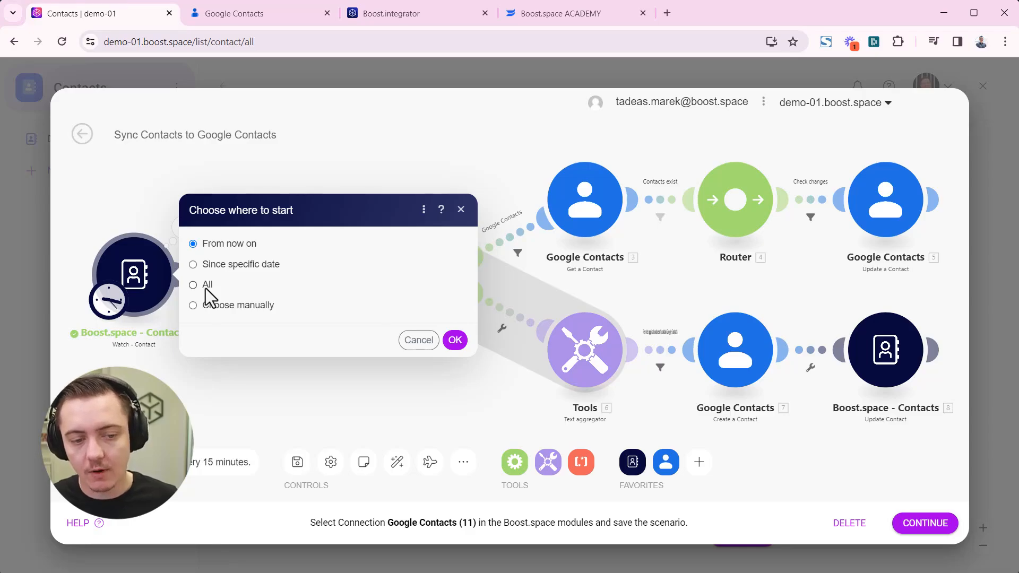
click(193, 284)
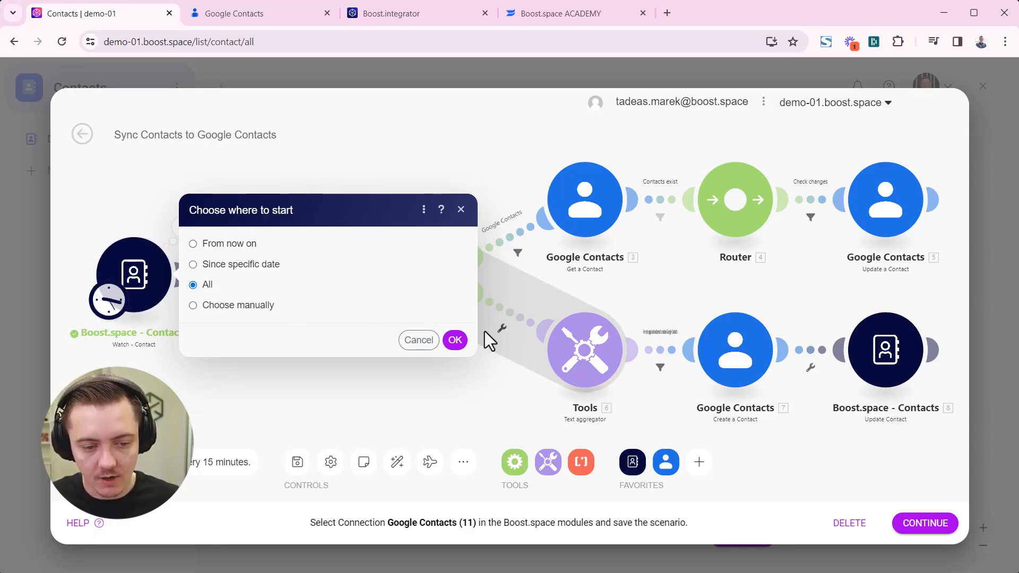
click(455, 339)
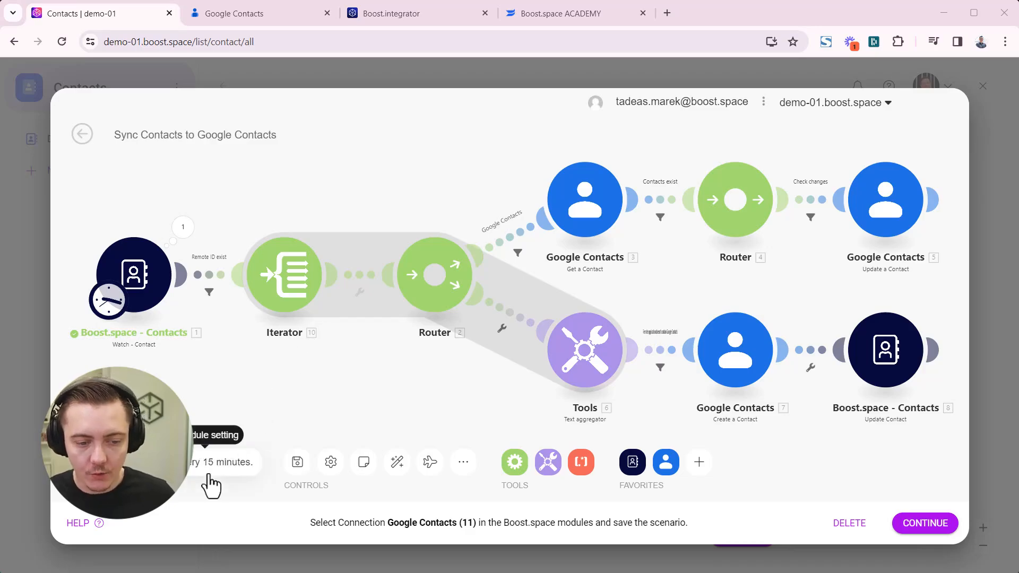
Save the scenario, end the setup tour, and switch to the Google Contacts tab.
click(297, 462)
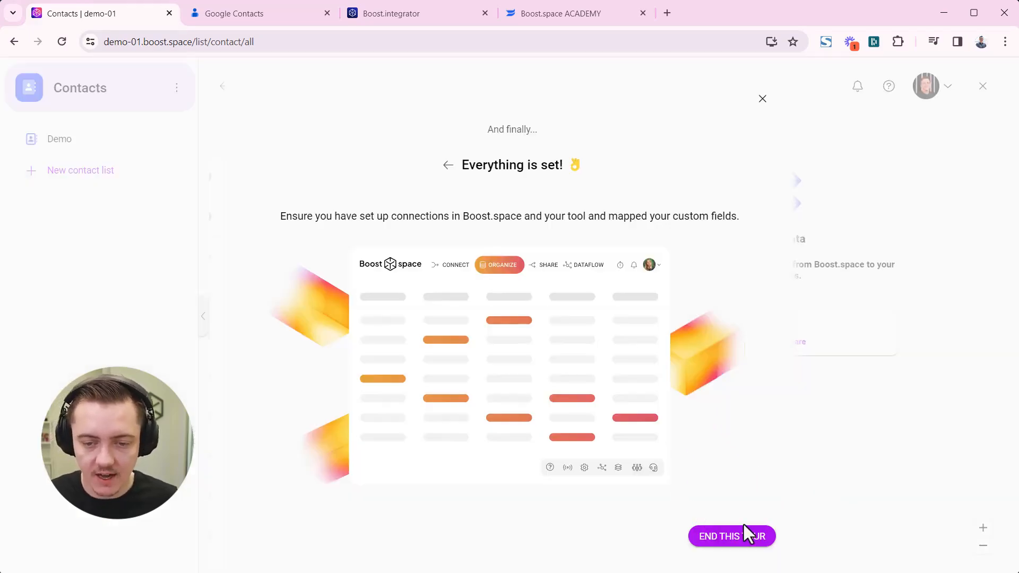
click(732, 536)
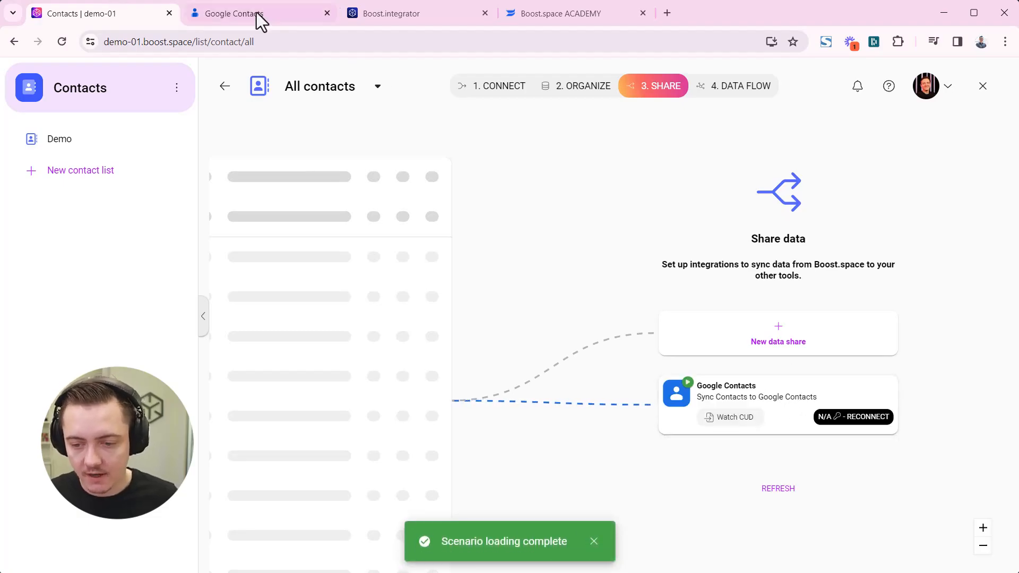
click(238, 14)
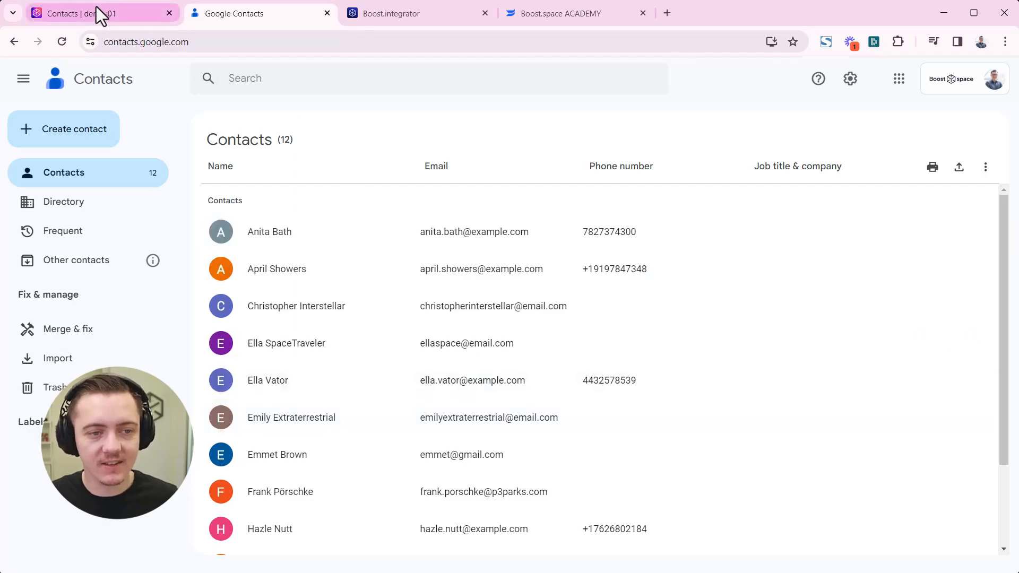
mouse_move(376, 306)
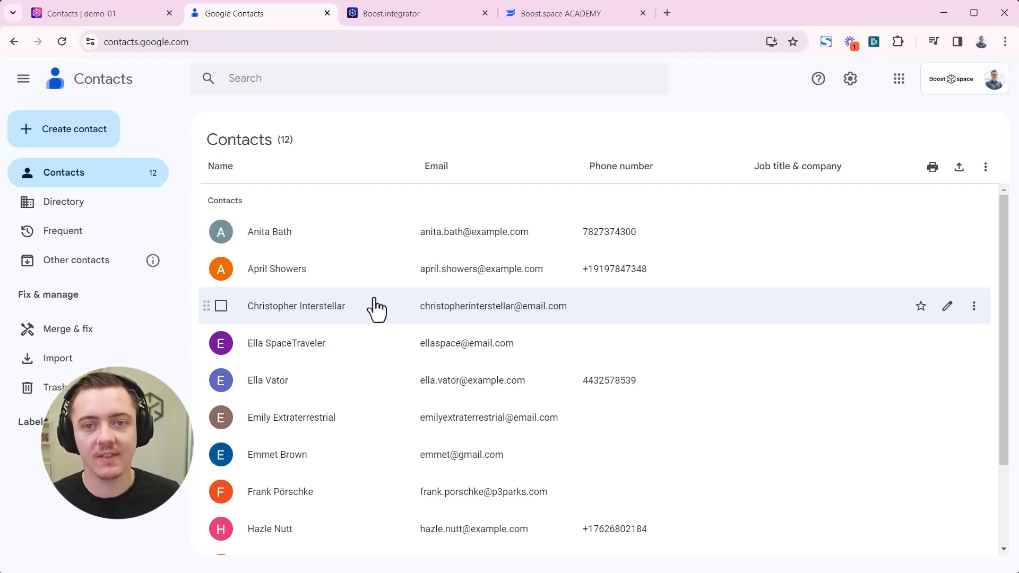
mouse_move(356, 270)
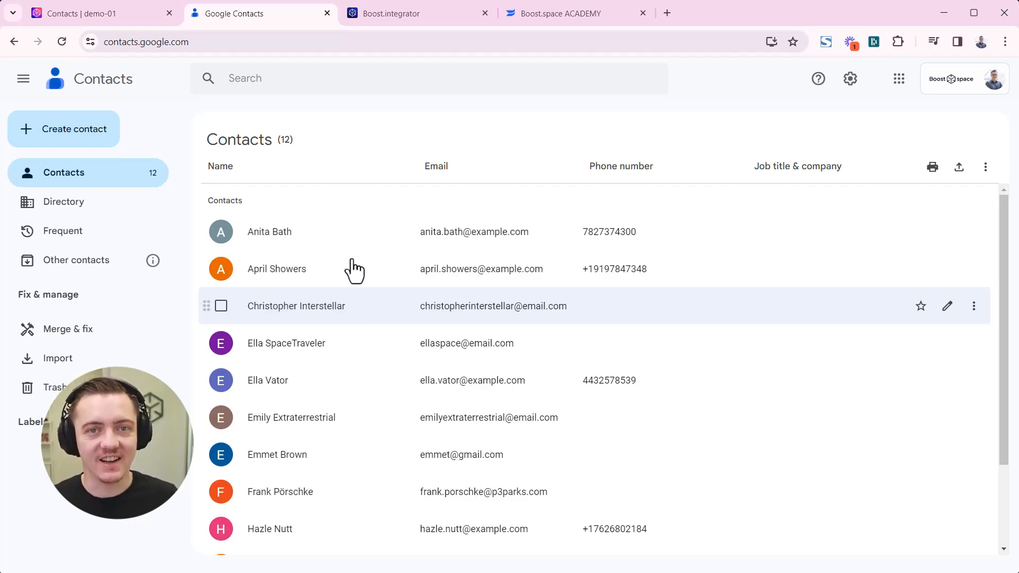